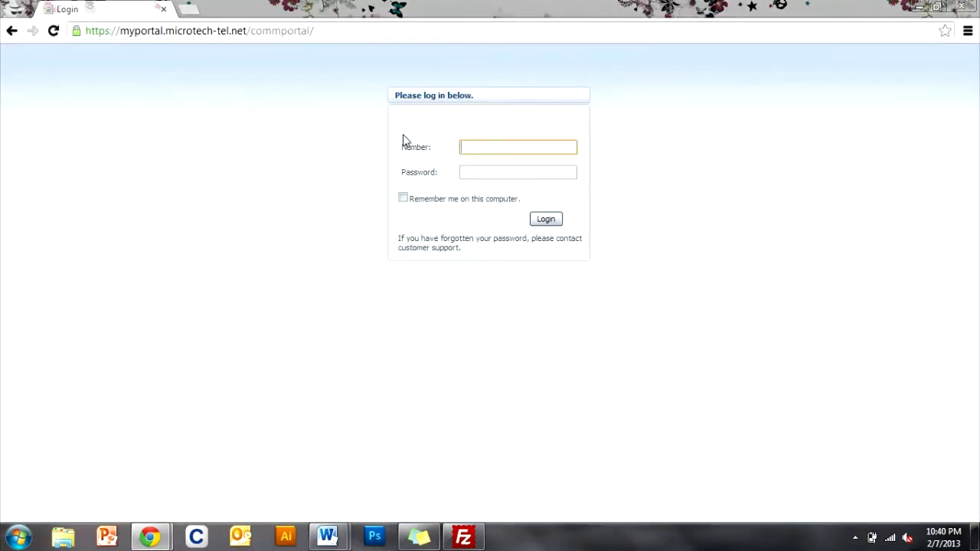
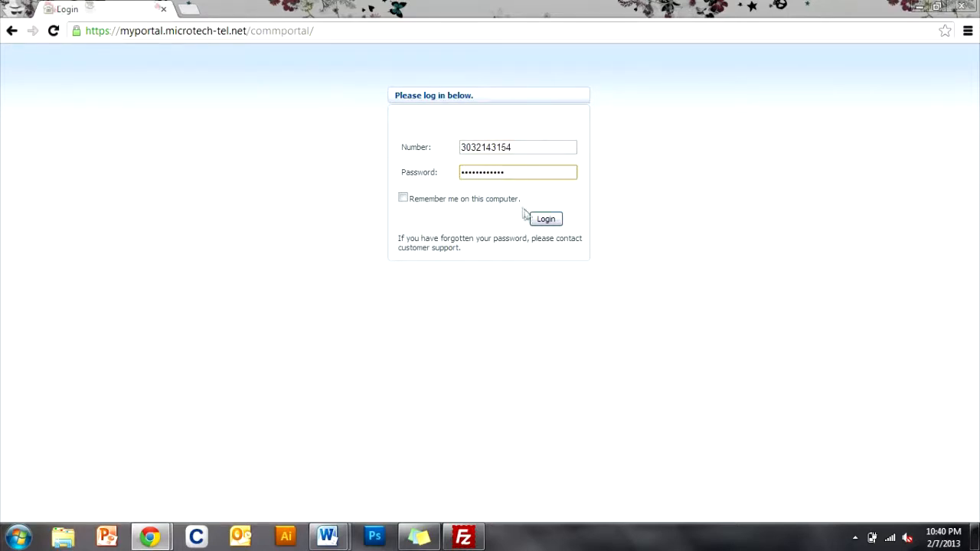
{"action": "left_click", "coordinate": [546, 219]}
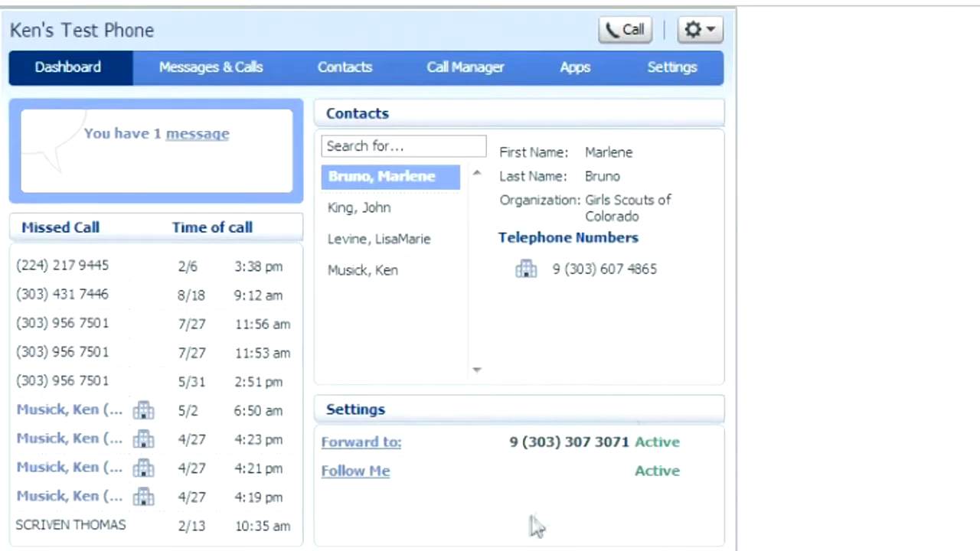
{"action": "mouse_move", "coordinate": [517, 414]}
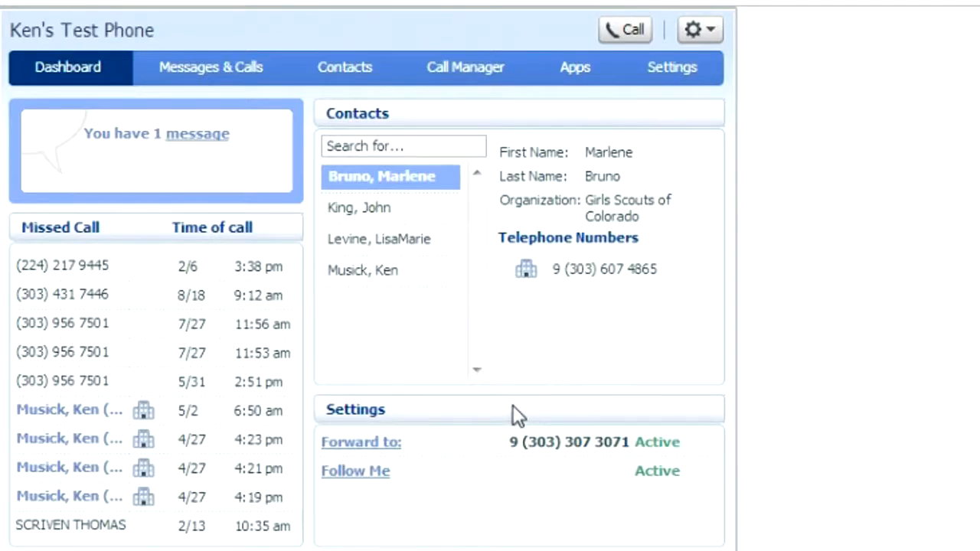
{"action": "mouse_move", "coordinate": [401, 299]}
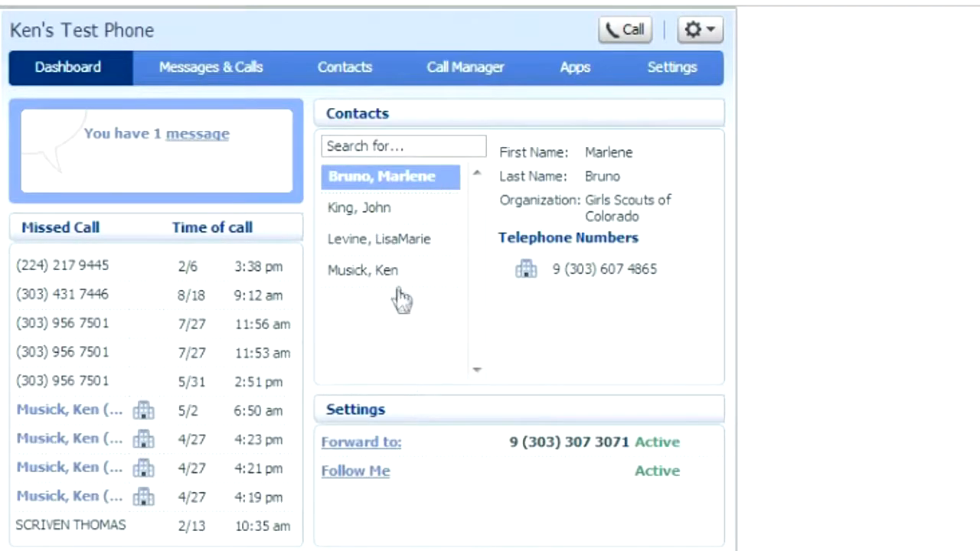
{"action": "mouse_move", "coordinate": [156, 533]}
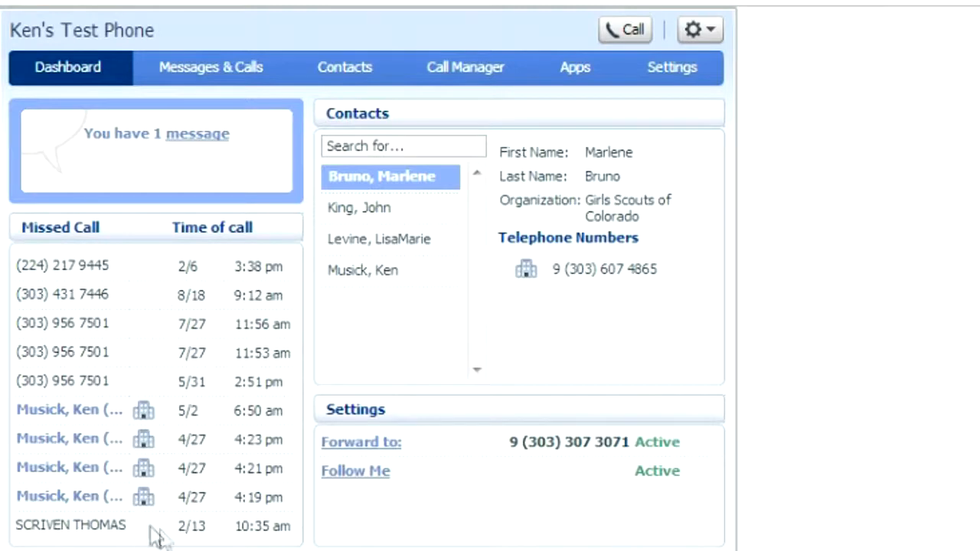
{"action": "mouse_move", "coordinate": [213, 189]}
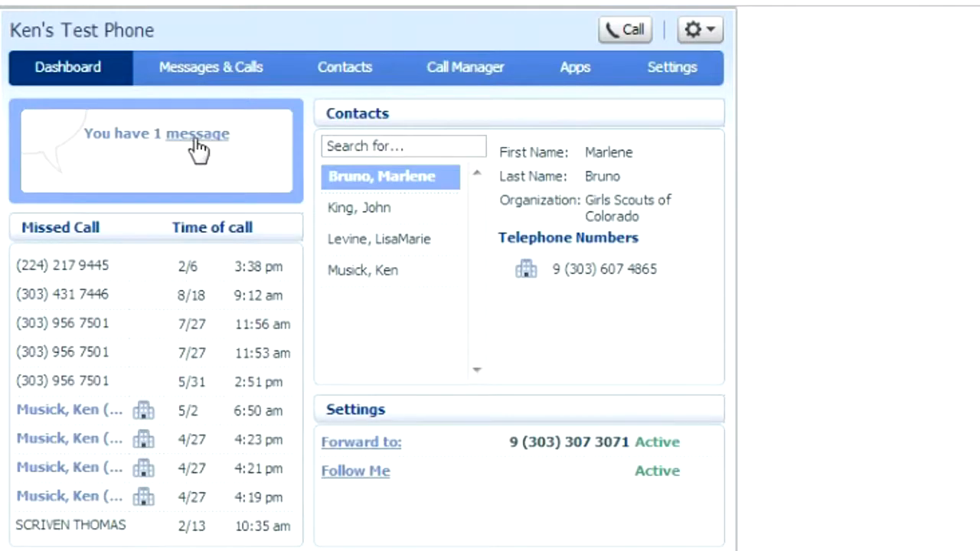
{"action": "left_click", "coordinate": [212, 68]}
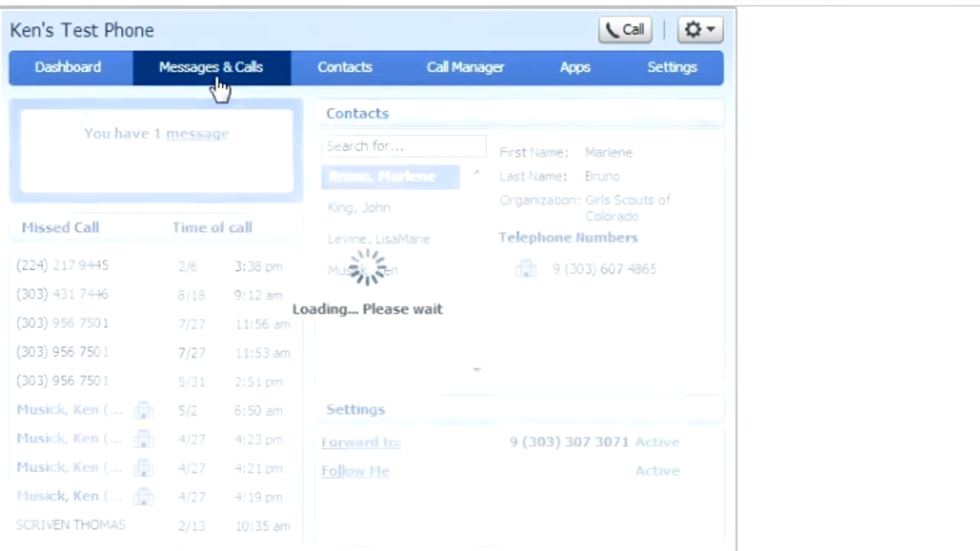
{"action": "left_click", "coordinate": [212, 68]}
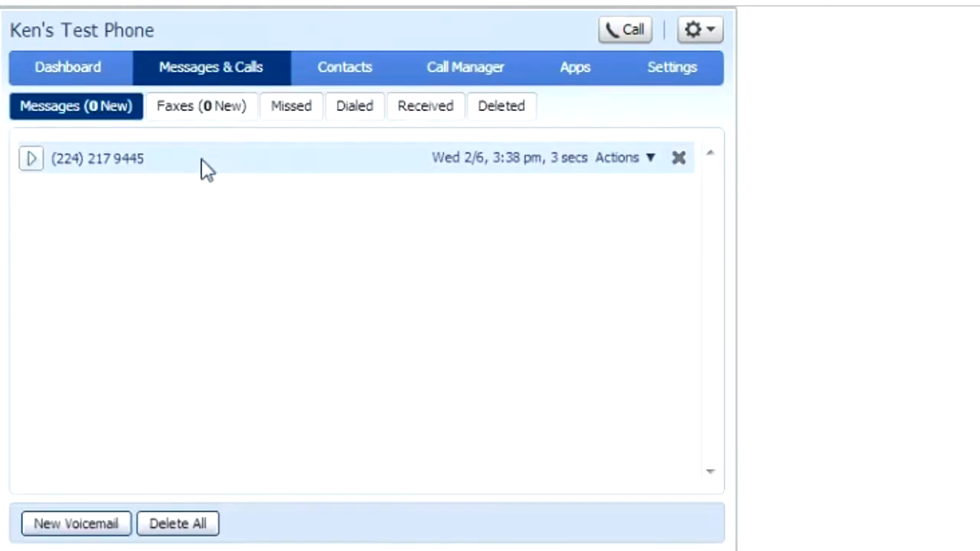
{"action": "mouse_move", "coordinate": [190, 199]}
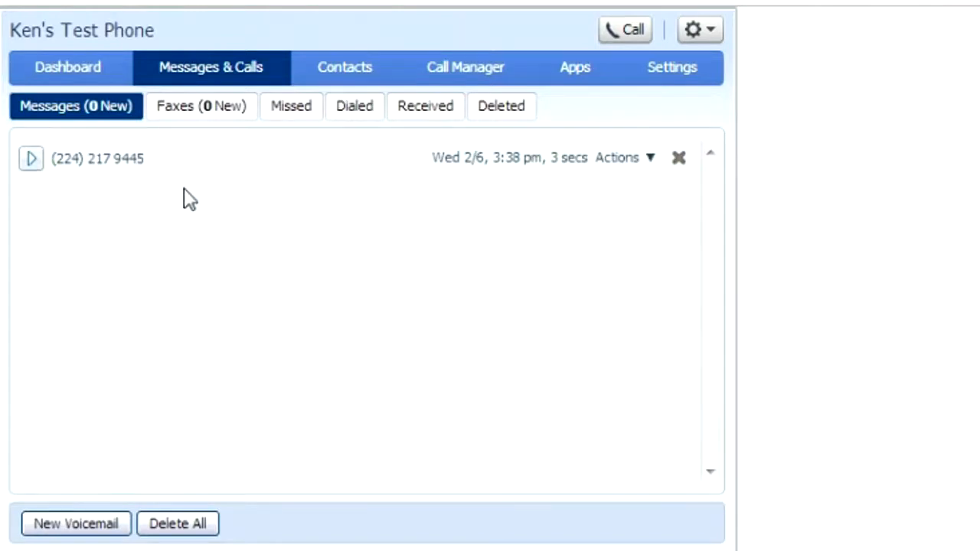
{"action": "mouse_move", "coordinate": [359, 237]}
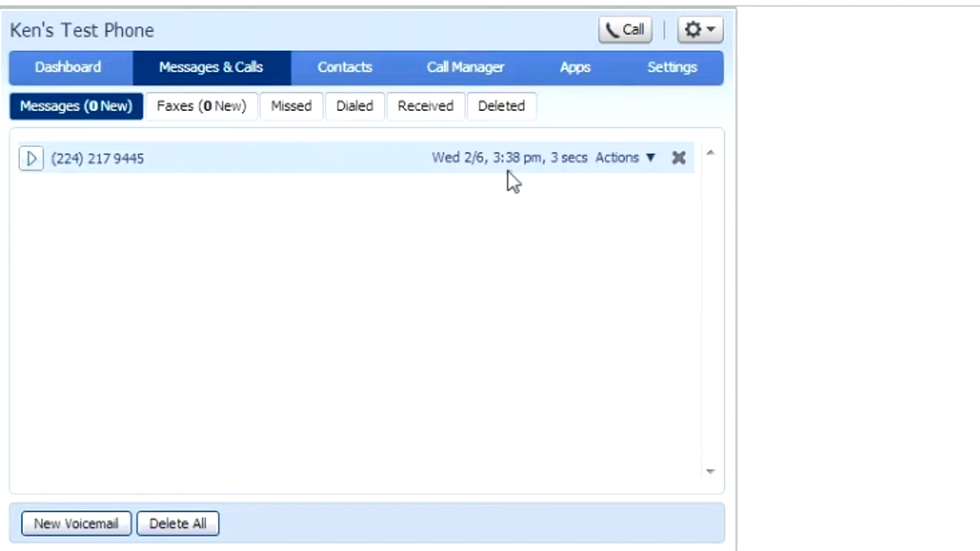
{"action": "mouse_move", "coordinate": [31, 157]}
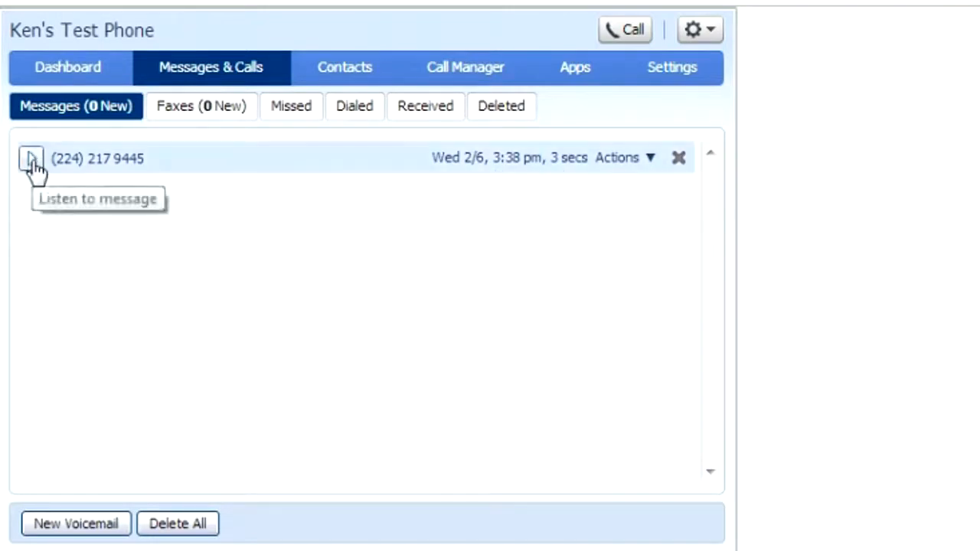
{"action": "left_click", "coordinate": [31, 158]}
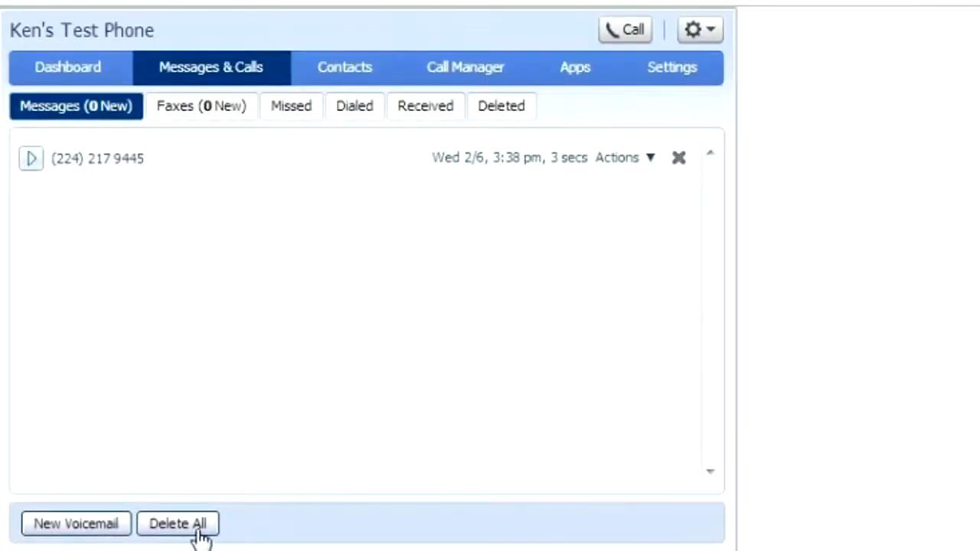
{"action": "mouse_move", "coordinate": [297, 138]}
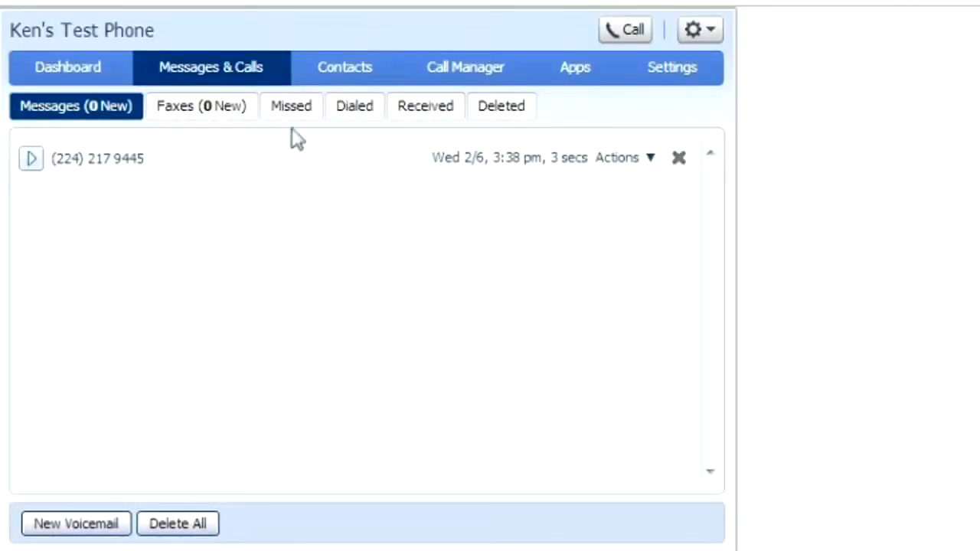
Review the missed, received and deleted lists, ending on the empty deleted messages
{"action": "left_click", "coordinate": [291, 106]}
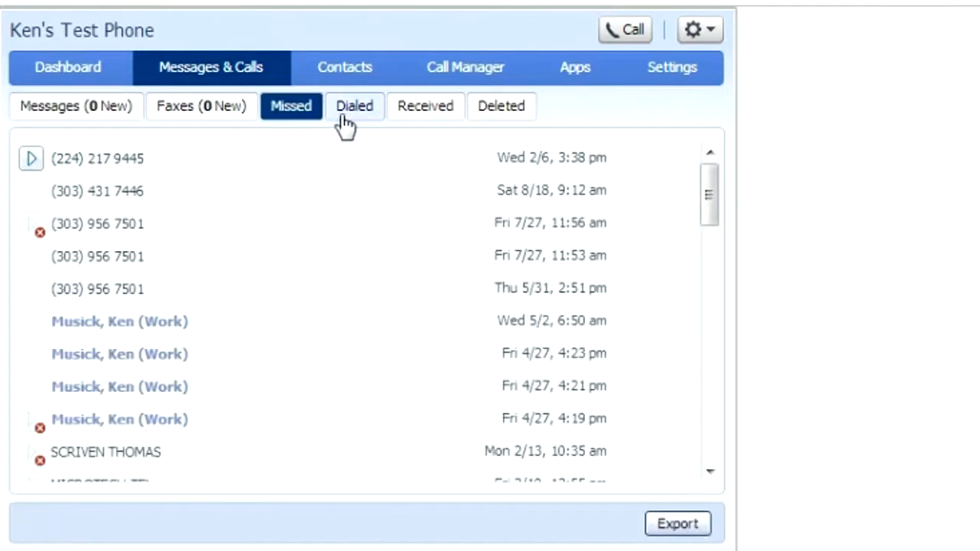
{"action": "left_click", "coordinate": [426, 105]}
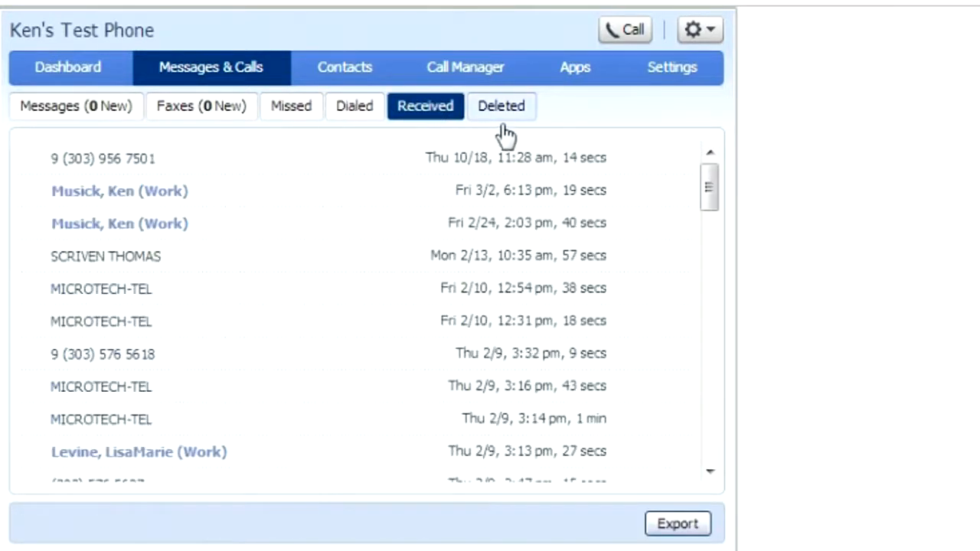
{"action": "left_click", "coordinate": [501, 106]}
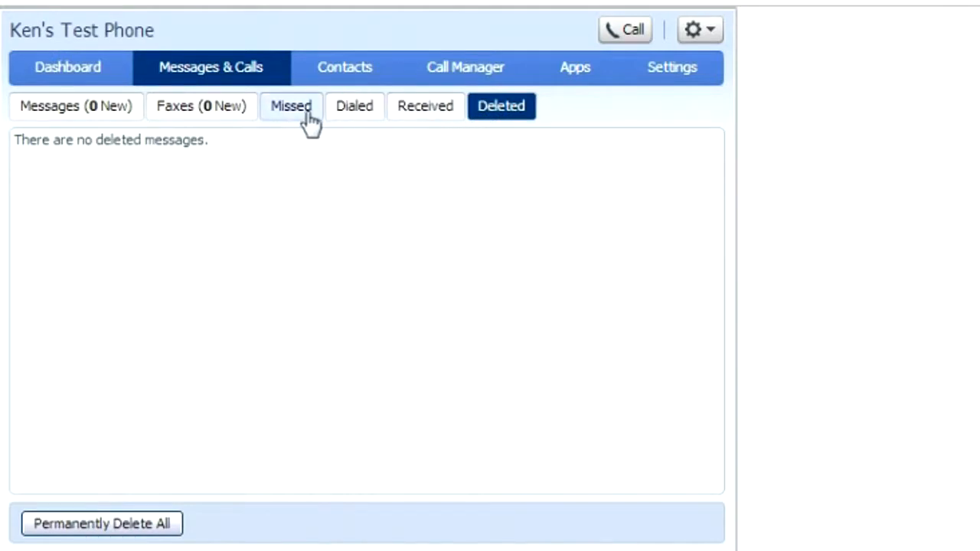
{"action": "mouse_move", "coordinate": [420, 123]}
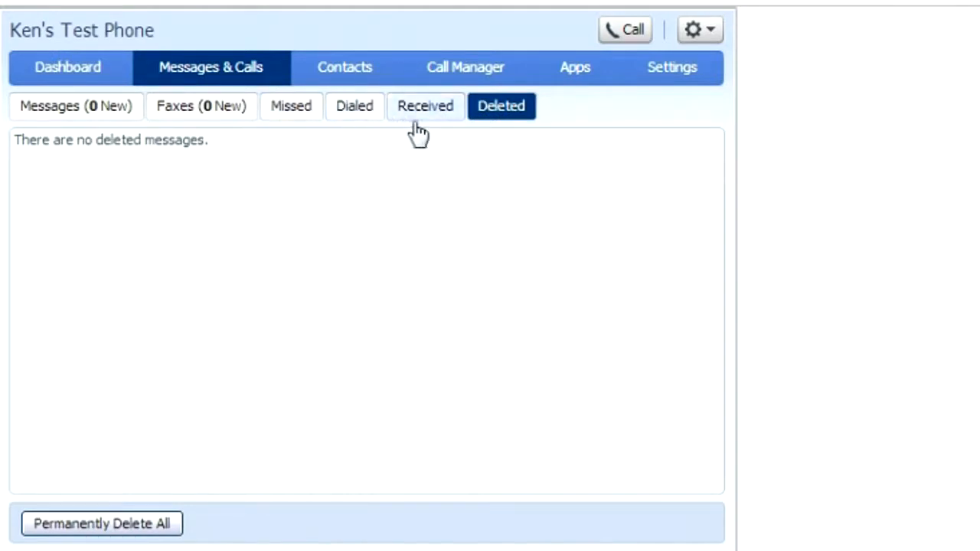
{"action": "mouse_move", "coordinate": [346, 191]}
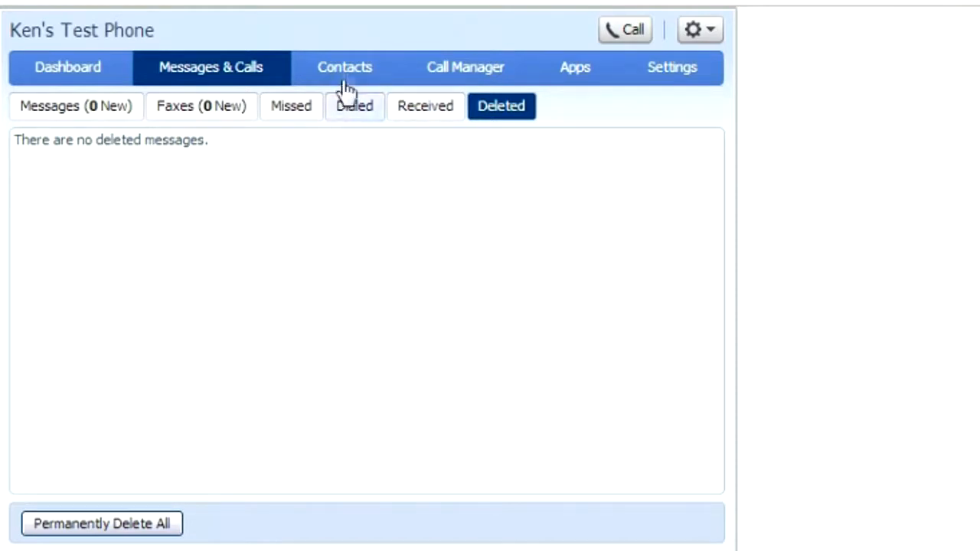
View the list of four contacts, starting and cancelling an empty new-contact form
{"action": "left_click", "coordinate": [345, 67]}
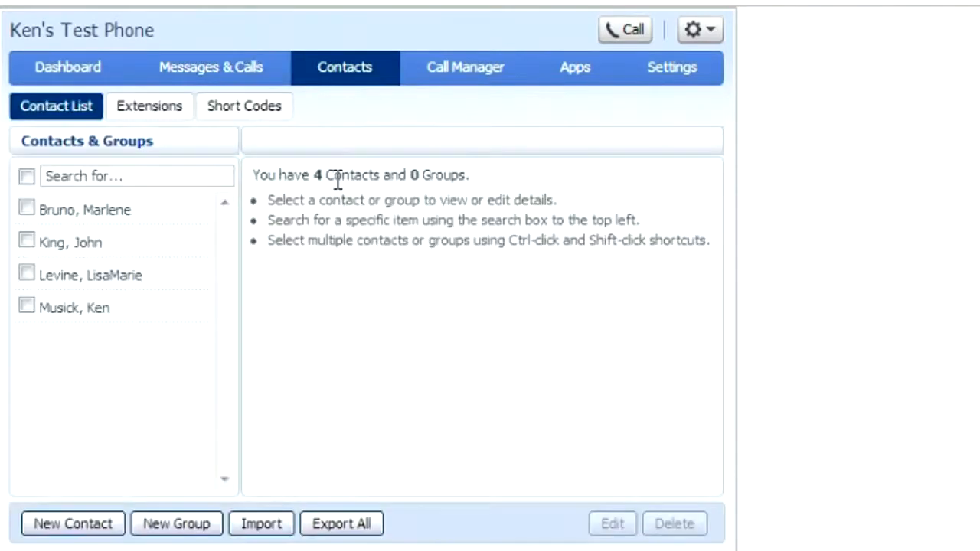
{"action": "mouse_move", "coordinate": [199, 372]}
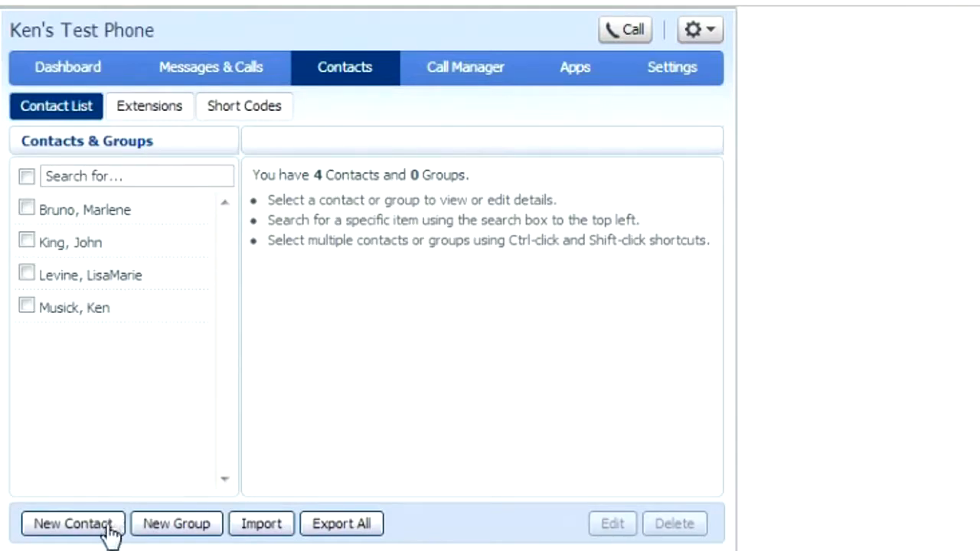
{"action": "left_click", "coordinate": [73, 523]}
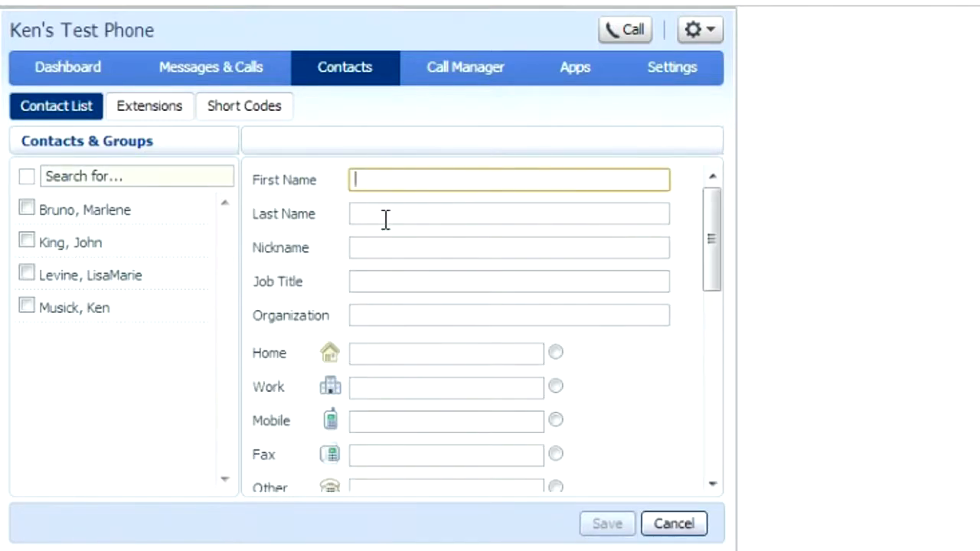
{"action": "mouse_move", "coordinate": [431, 395]}
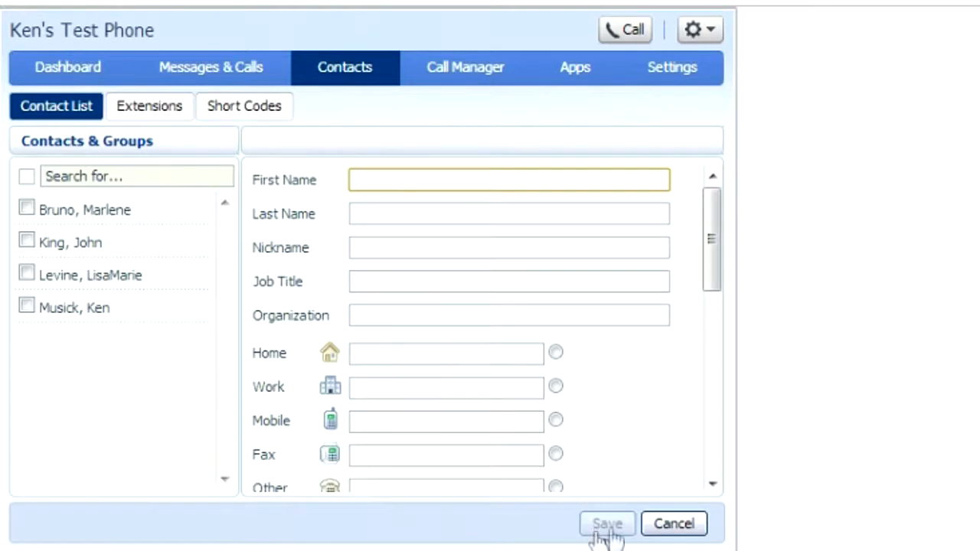
{"action": "left_click", "coordinate": [674, 524]}
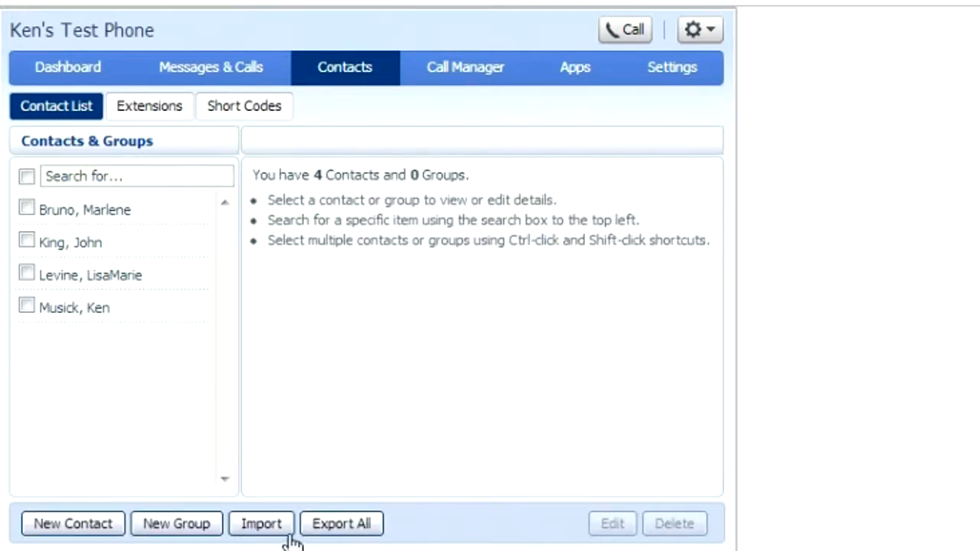
{"action": "mouse_move", "coordinate": [290, 395]}
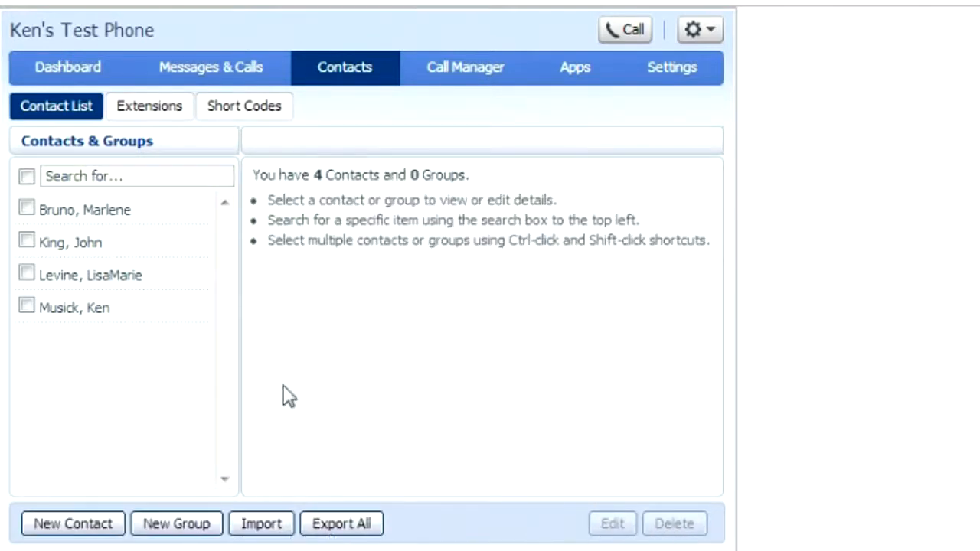
{"action": "mouse_move", "coordinate": [466, 67]}
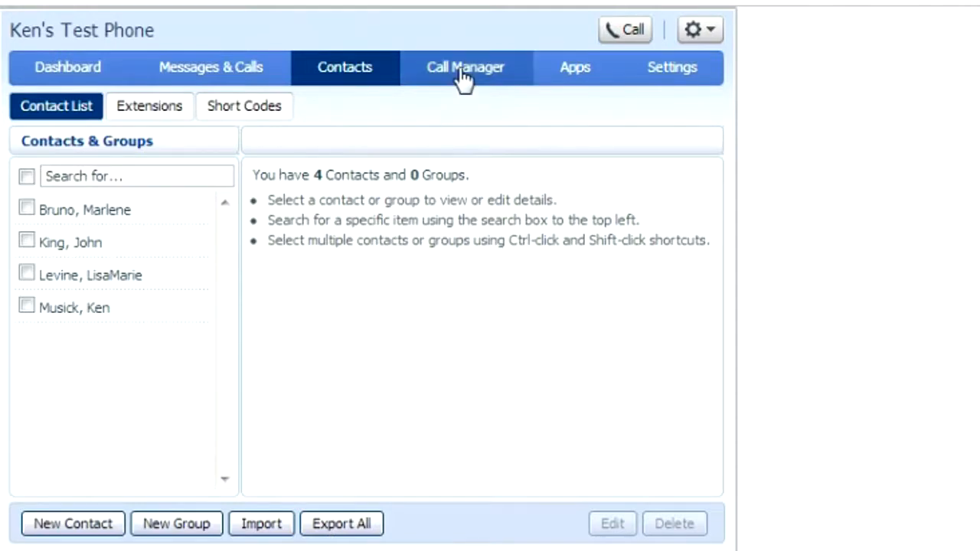
{"action": "left_click", "coordinate": [466, 67]}
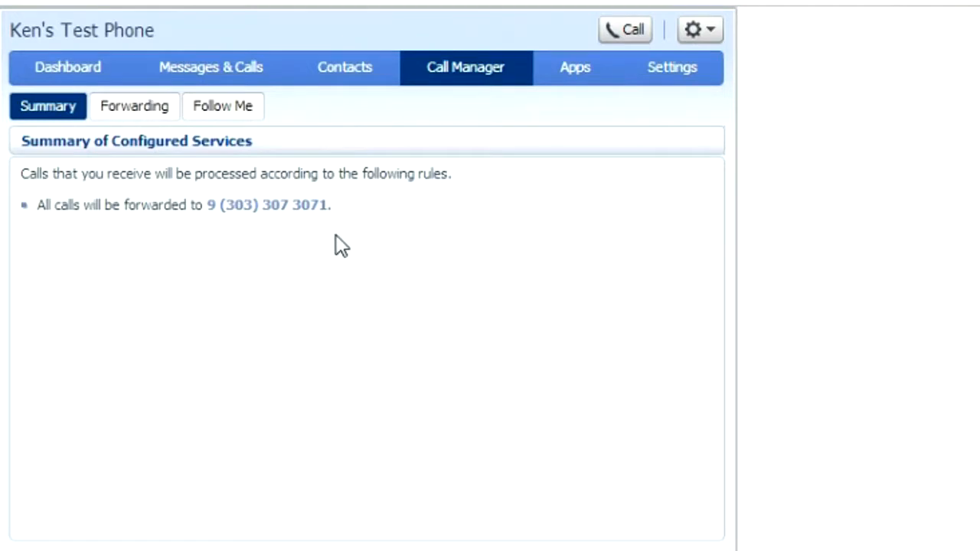
{"action": "mouse_move", "coordinate": [115, 258]}
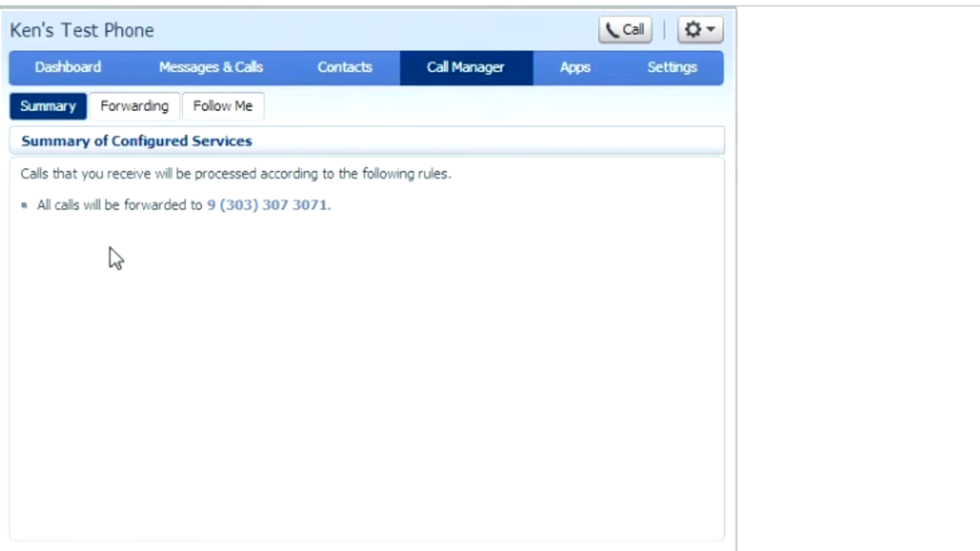
{"action": "mouse_move", "coordinate": [60, 227]}
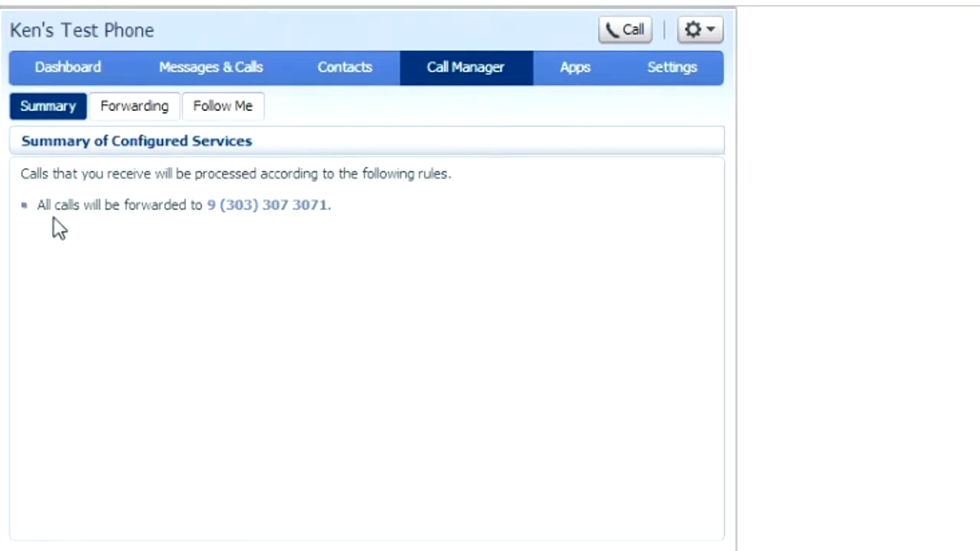
{"action": "mouse_move", "coordinate": [128, 230]}
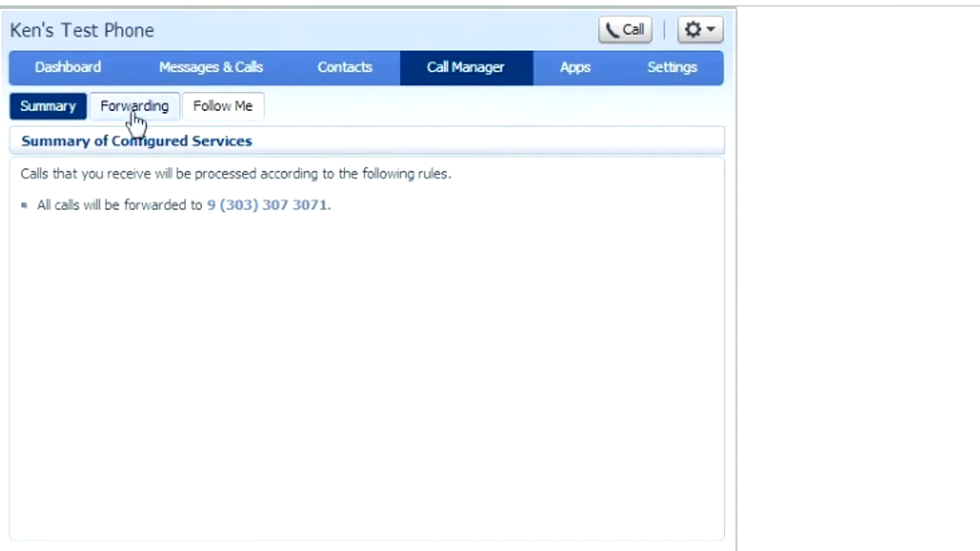
{"action": "left_click", "coordinate": [135, 105]}
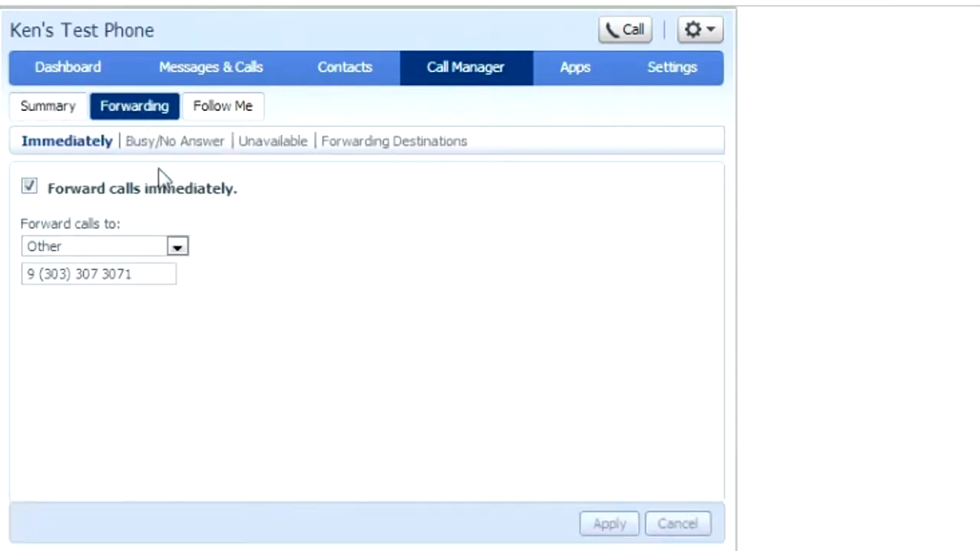
{"action": "mouse_move", "coordinate": [105, 161]}
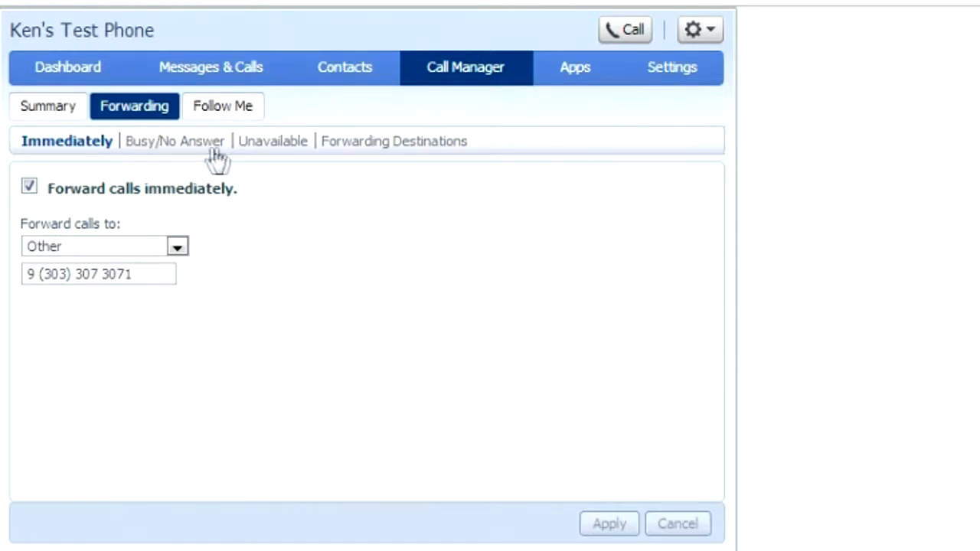
{"action": "mouse_move", "coordinate": [337, 172]}
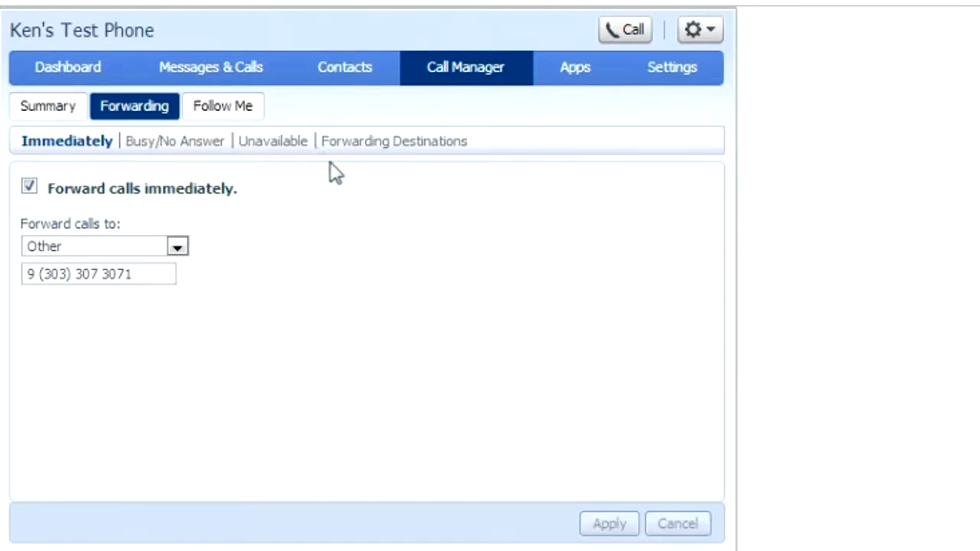
{"action": "mouse_move", "coordinate": [375, 150]}
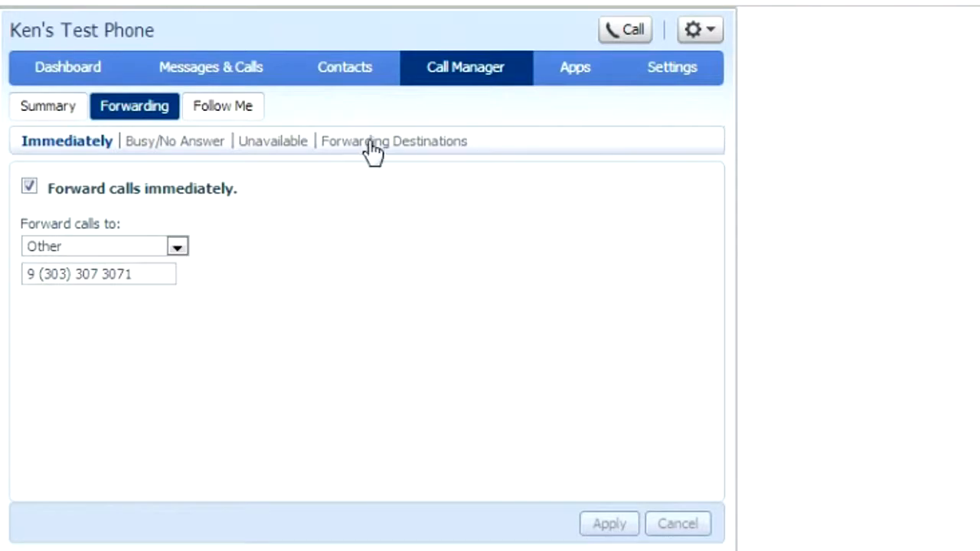
{"action": "left_click", "coordinate": [394, 141]}
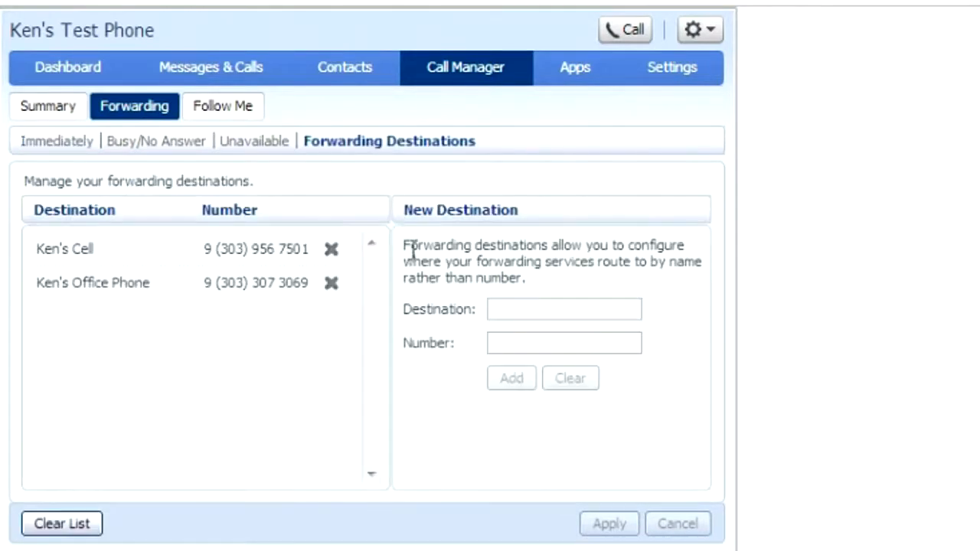
{"action": "mouse_move", "coordinate": [276, 305]}
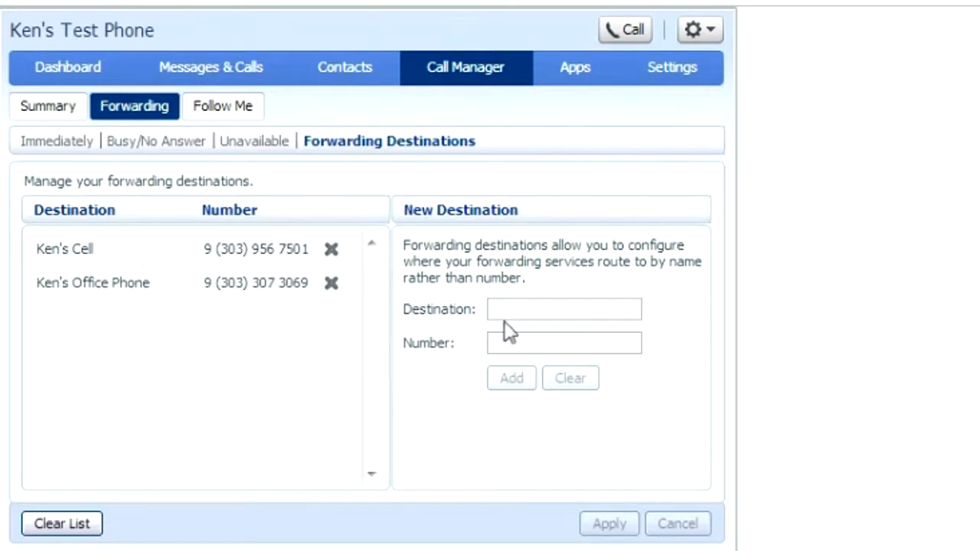
{"action": "left_click", "coordinate": [564, 309]}
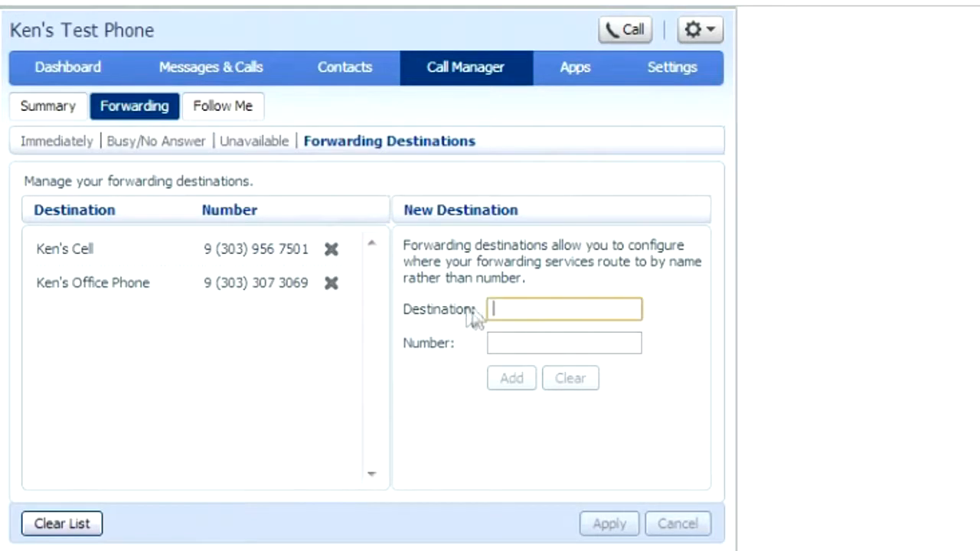
{"action": "type", "text": "Ching's Phone"}
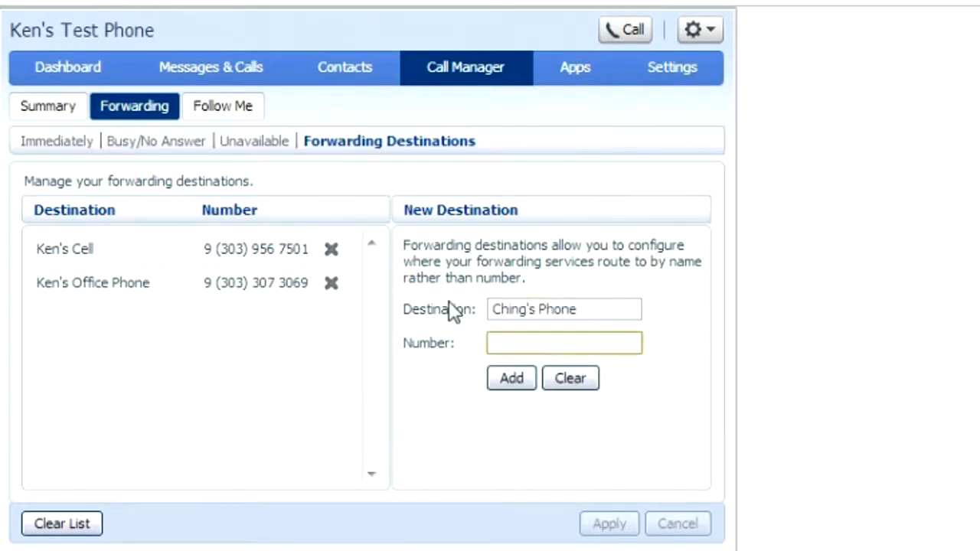
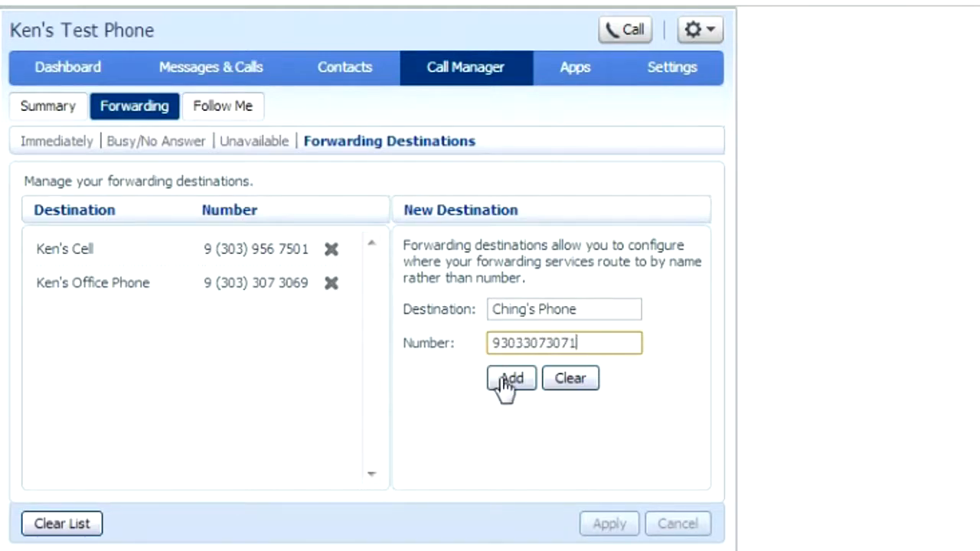
{"action": "left_click", "coordinate": [511, 379]}
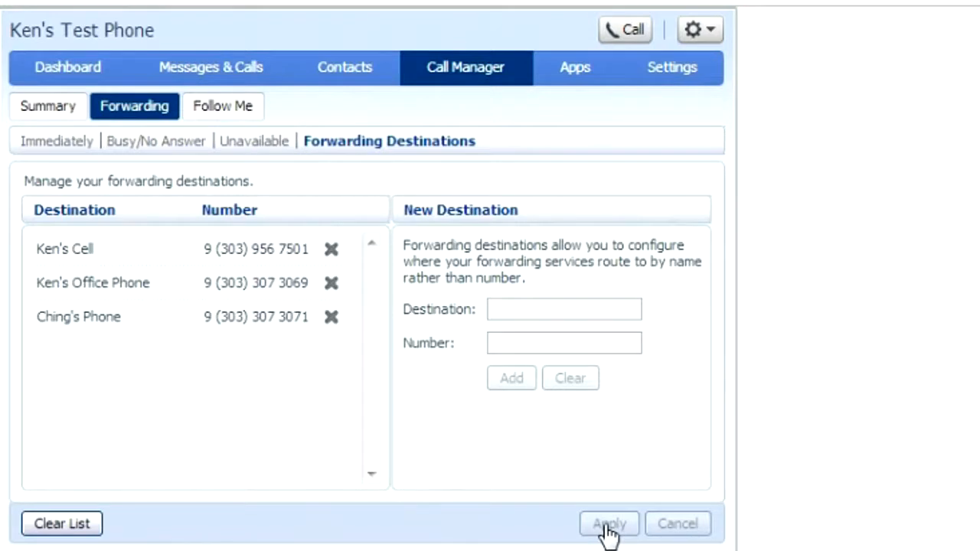
{"action": "mouse_move", "coordinate": [79, 154]}
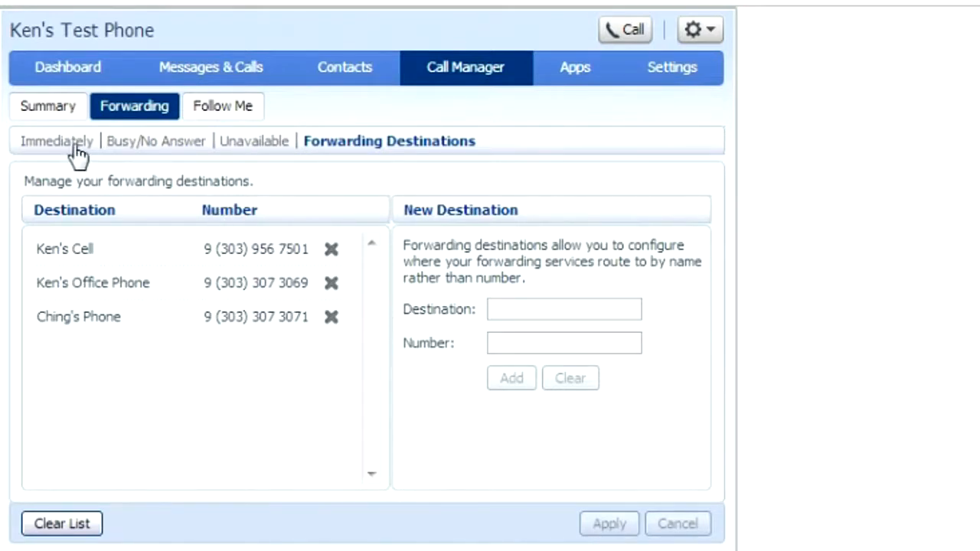
{"action": "left_click", "coordinate": [57, 141]}
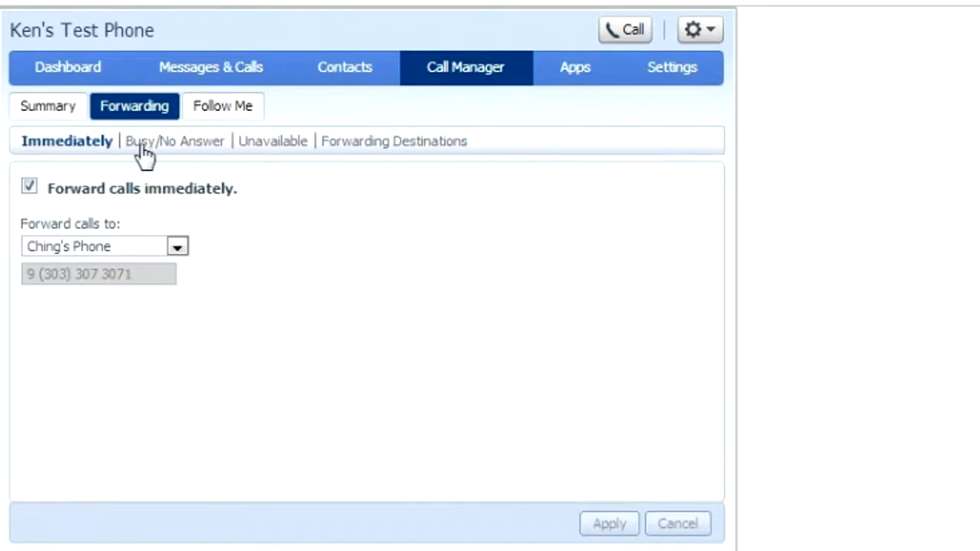
{"action": "mouse_move", "coordinate": [113, 206]}
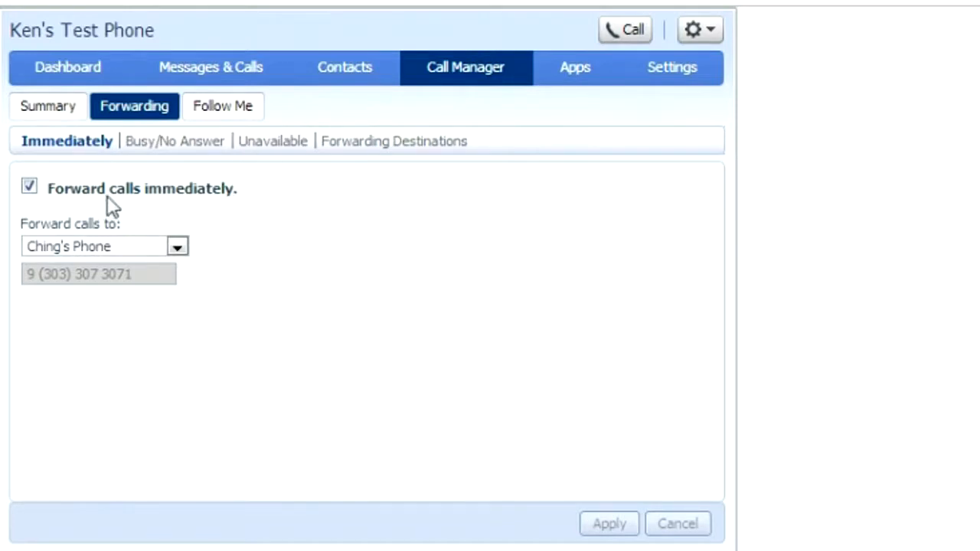
{"action": "mouse_move", "coordinate": [122, 253]}
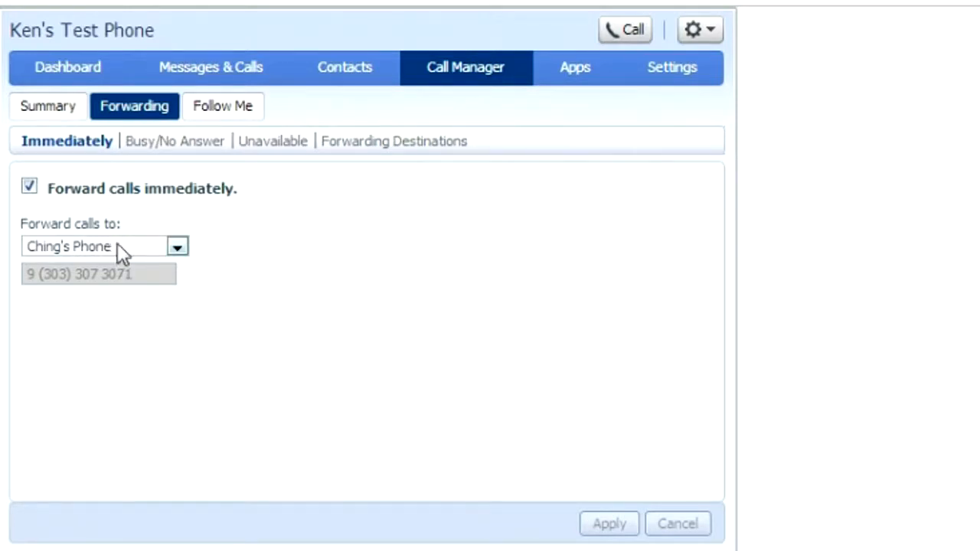
{"action": "left_click", "coordinate": [177, 245]}
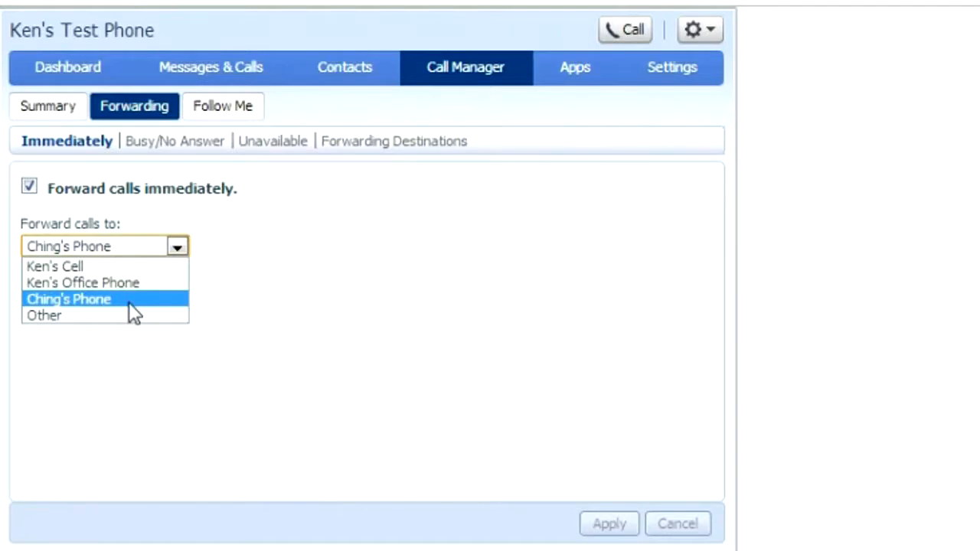
{"action": "left_click", "coordinate": [67, 299]}
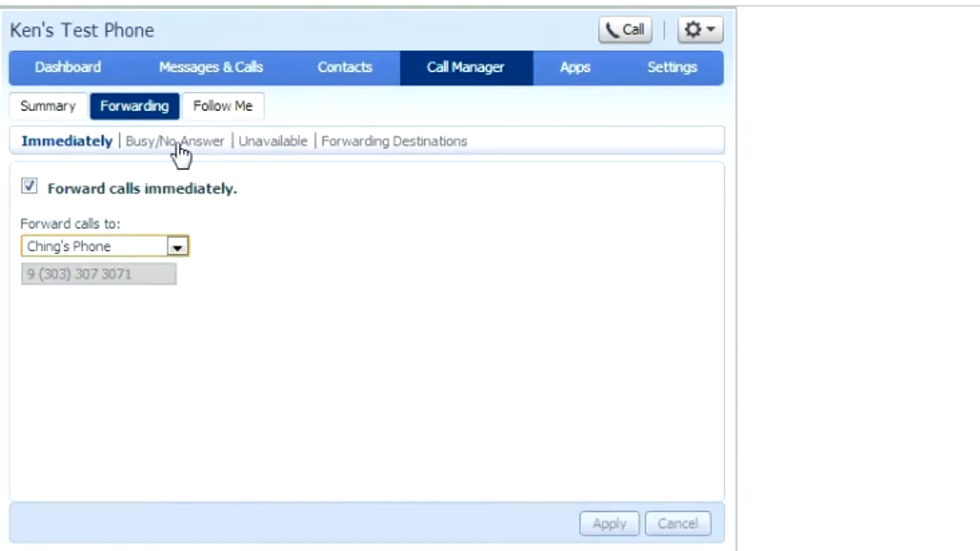
{"action": "left_click", "coordinate": [165, 141]}
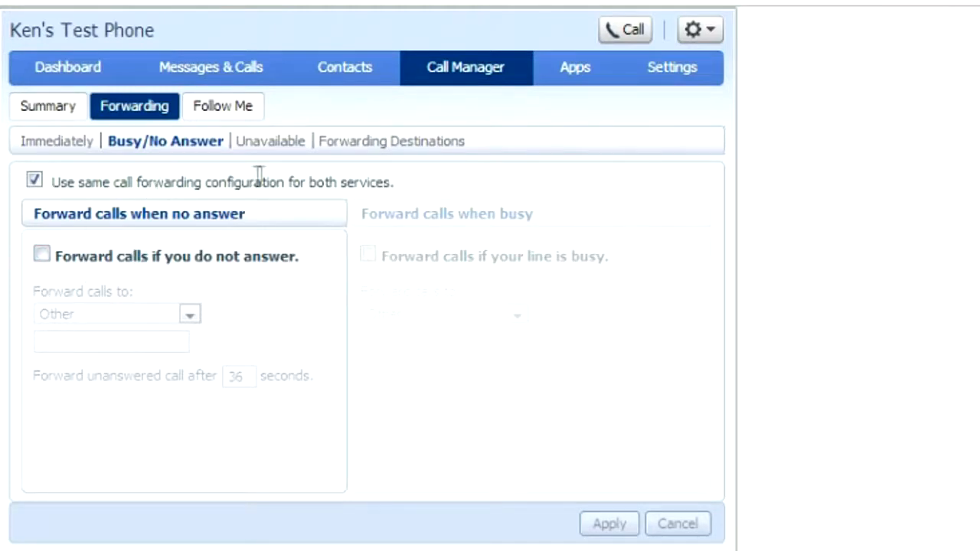
{"action": "mouse_move", "coordinate": [263, 150]}
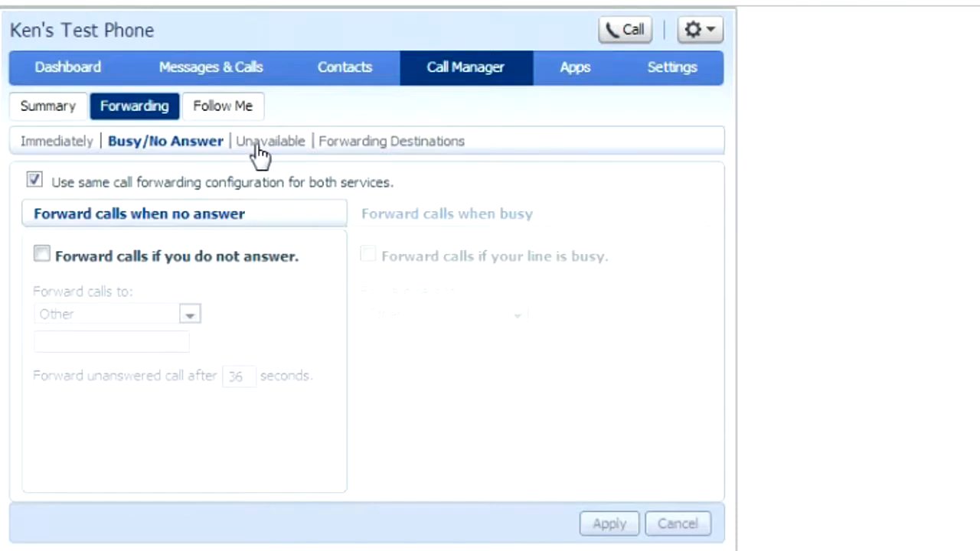
{"action": "left_click", "coordinate": [270, 141]}
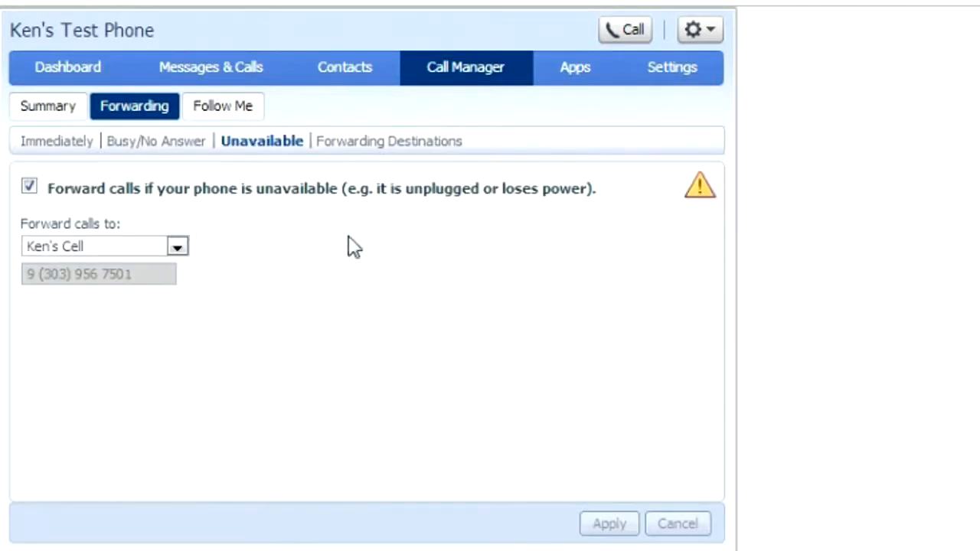
{"action": "mouse_move", "coordinate": [425, 226]}
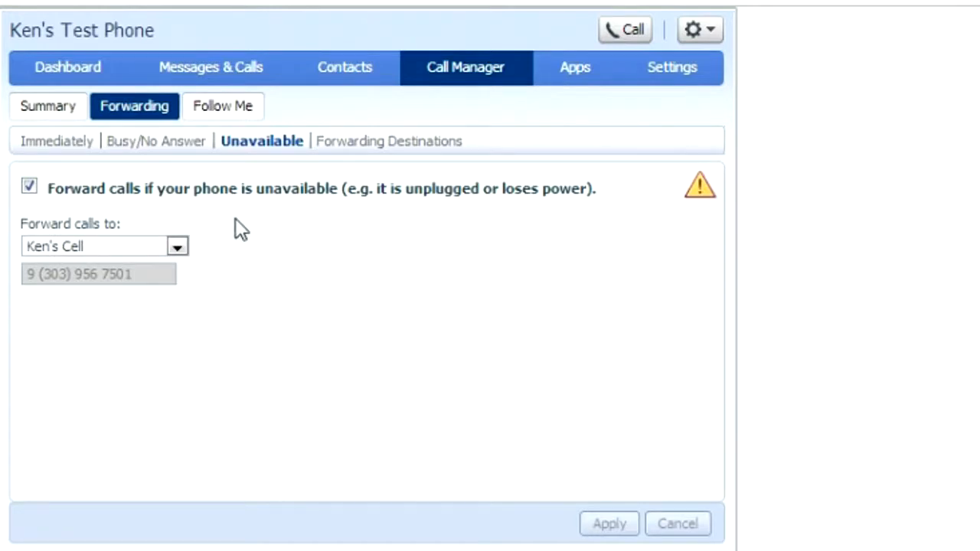
{"action": "mouse_move", "coordinate": [233, 254]}
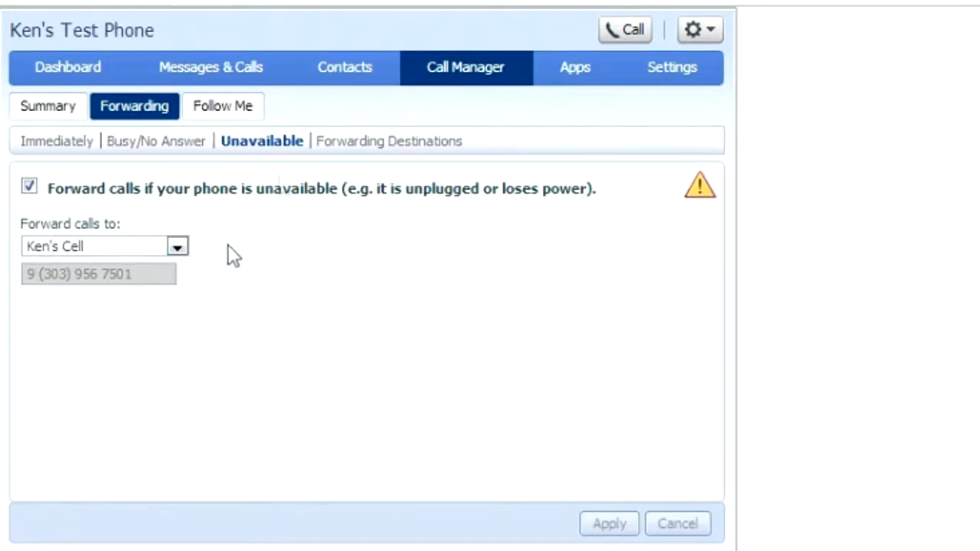
{"action": "mouse_move", "coordinate": [224, 106]}
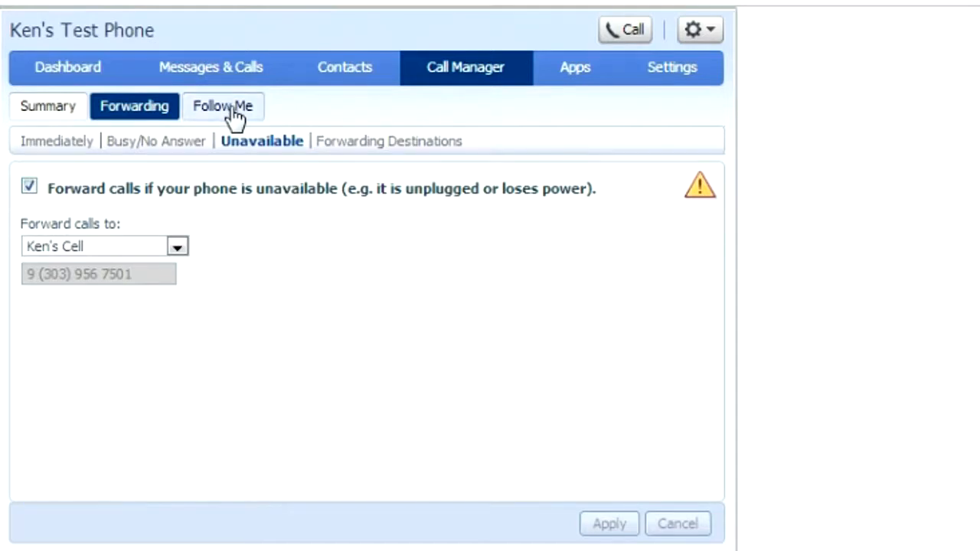
{"action": "left_click", "coordinate": [224, 106]}
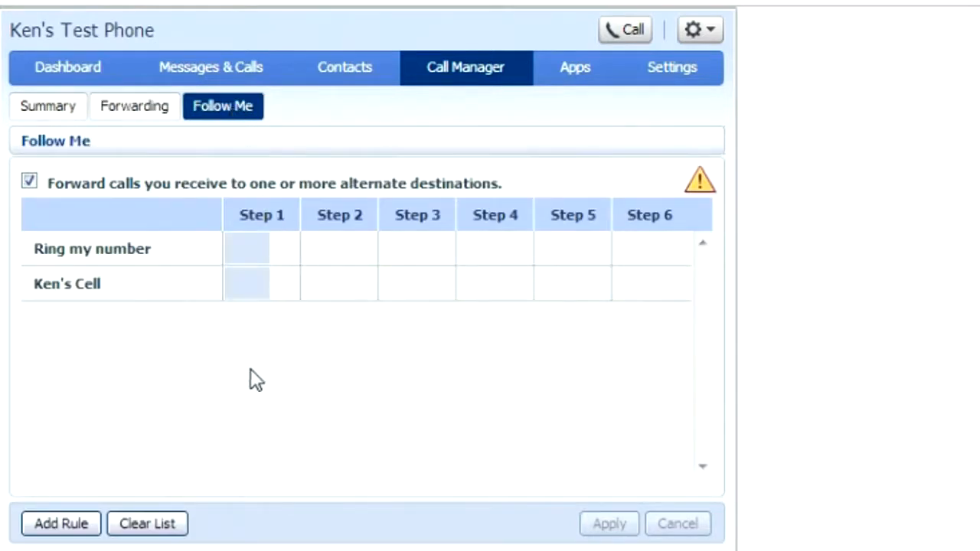
{"action": "mouse_move", "coordinate": [230, 329]}
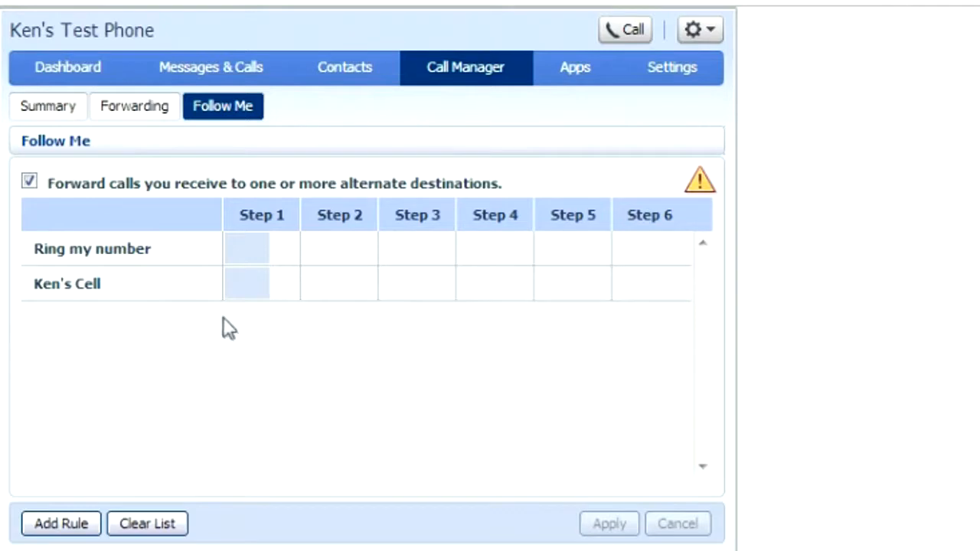
{"action": "mouse_move", "coordinate": [242, 340]}
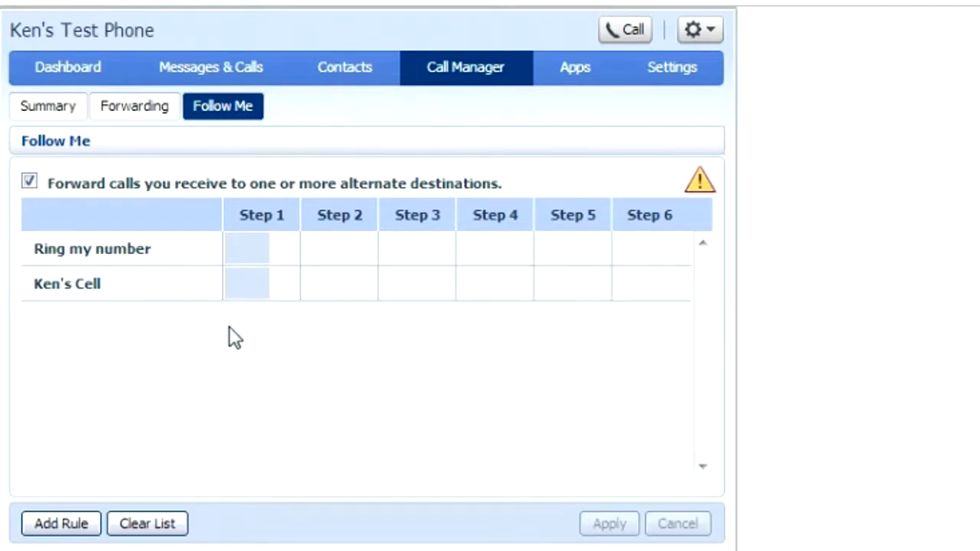
{"action": "mouse_move", "coordinate": [130, 213]}
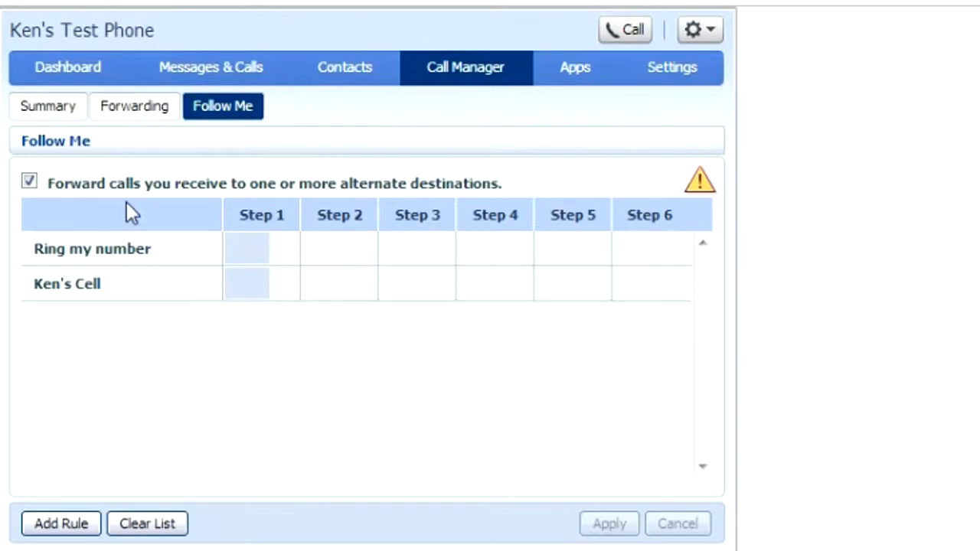
{"action": "mouse_move", "coordinate": [184, 340]}
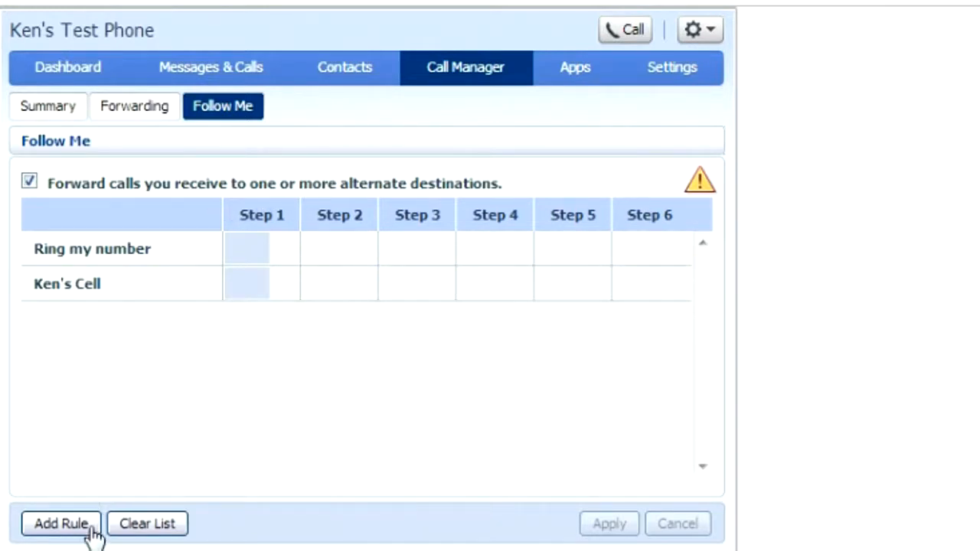
{"action": "mouse_move", "coordinate": [236, 536]}
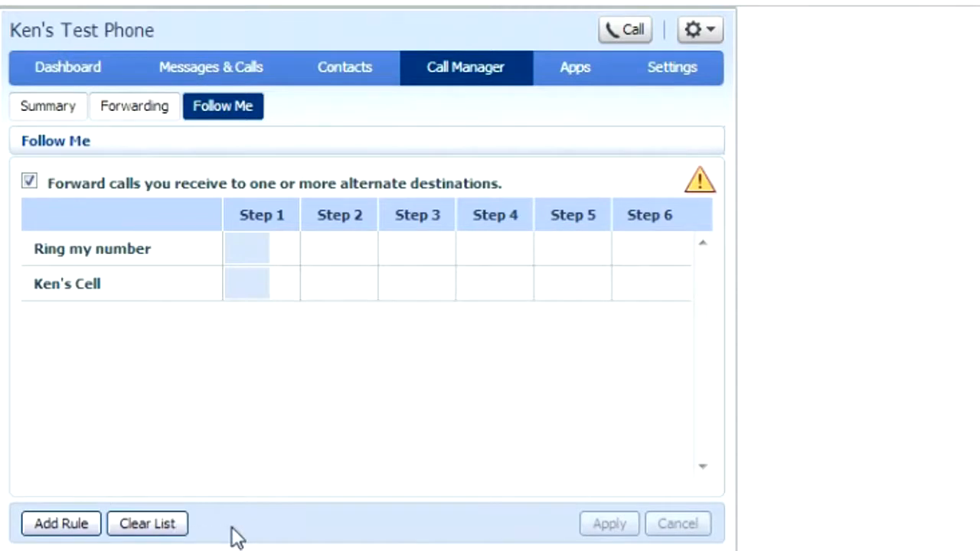
{"action": "mouse_move", "coordinate": [437, 417]}
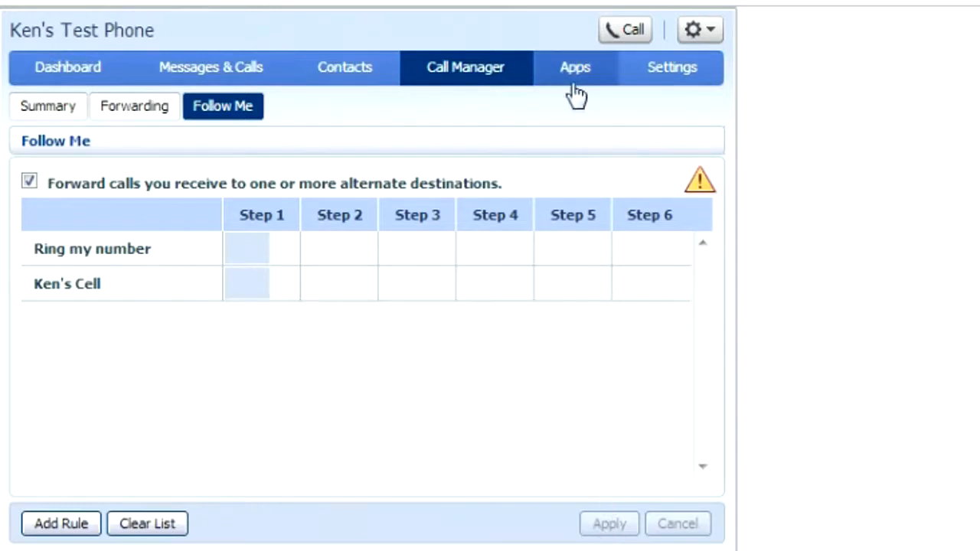
Look over the CommPortal Assistant apps, then the Account settings with PINs and desk phone
{"action": "left_click", "coordinate": [576, 68]}
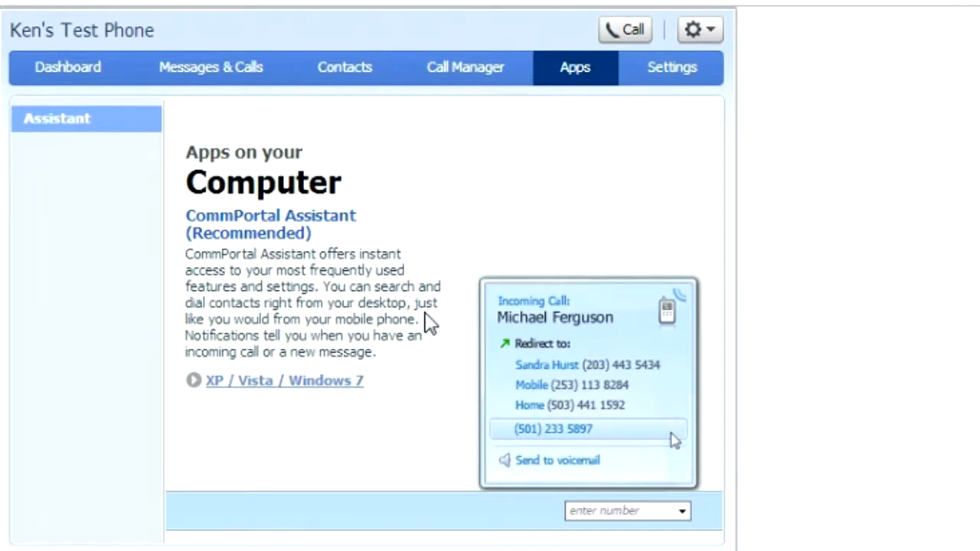
{"action": "mouse_move", "coordinate": [665, 110]}
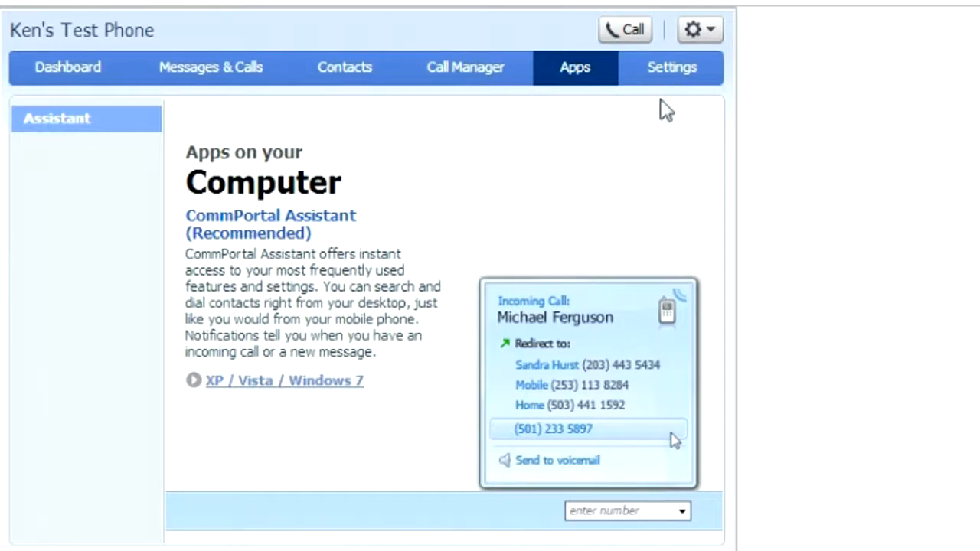
{"action": "left_click", "coordinate": [673, 68]}
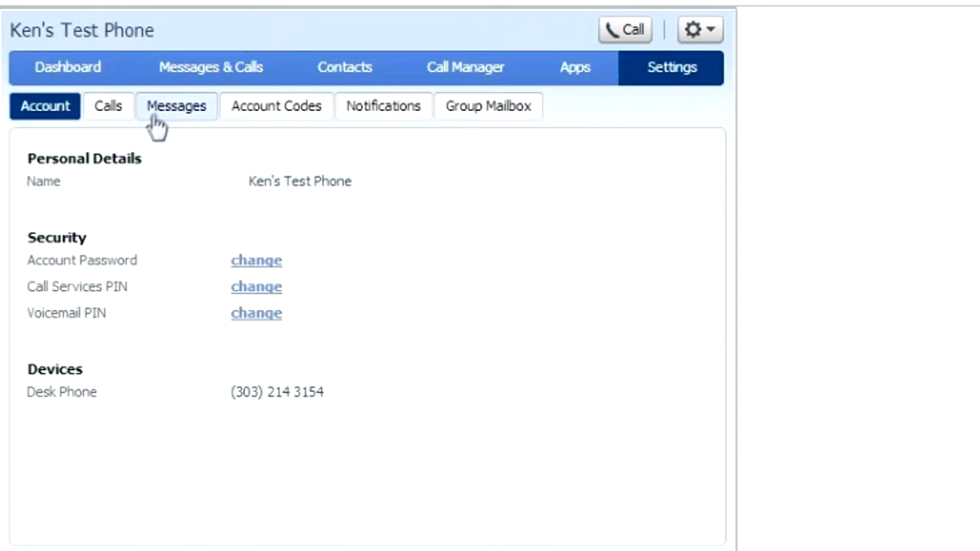
View the Messages settings with Mailbox Access and the personal Voicemail Greeting expanded
{"action": "left_click", "coordinate": [176, 105]}
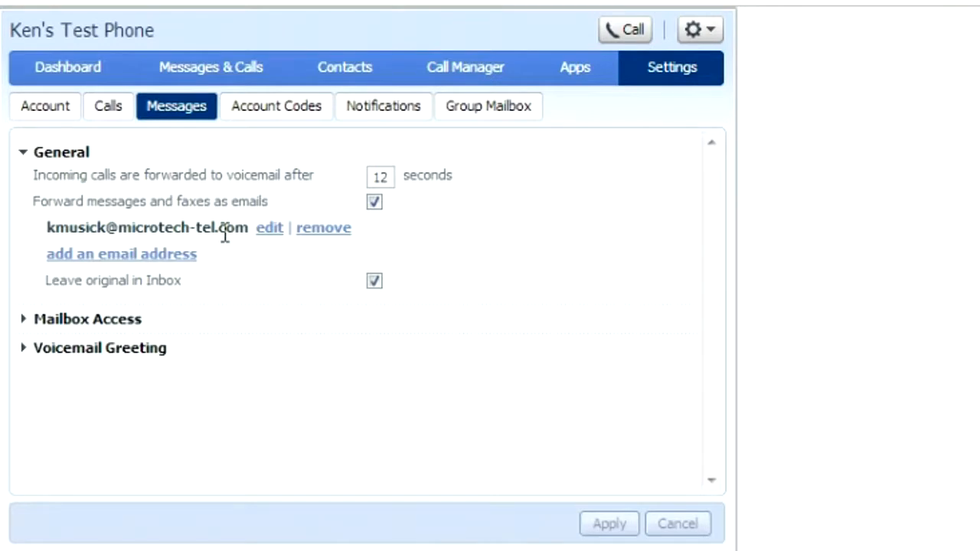
{"action": "mouse_move", "coordinate": [266, 242]}
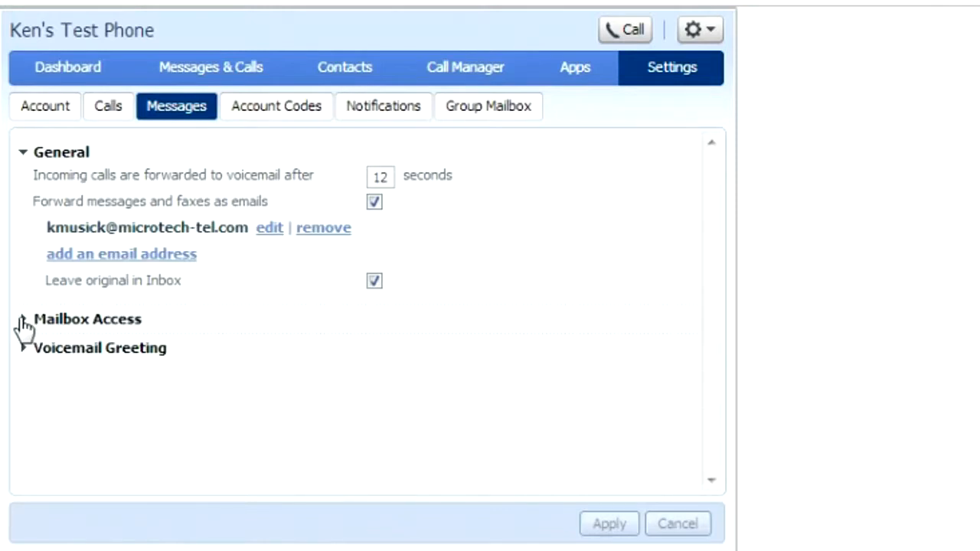
{"action": "left_click", "coordinate": [23, 318]}
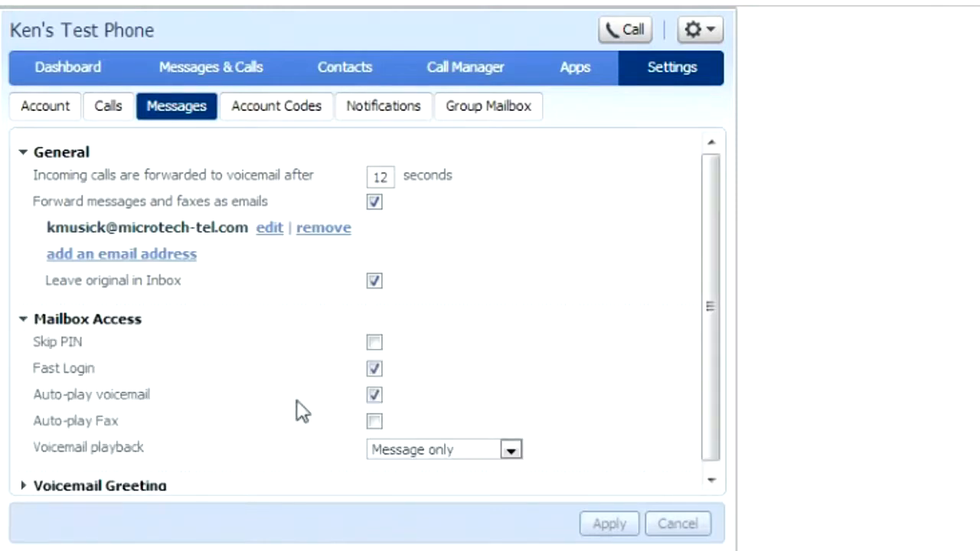
{"action": "mouse_move", "coordinate": [390, 353]}
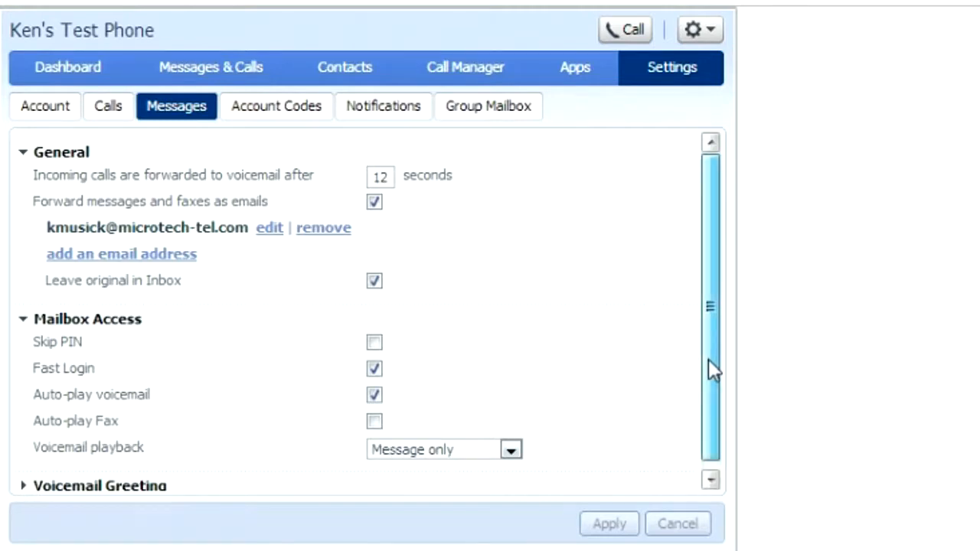
{"action": "scroll", "scroll_direction": "down", "scroll_amount": 3}
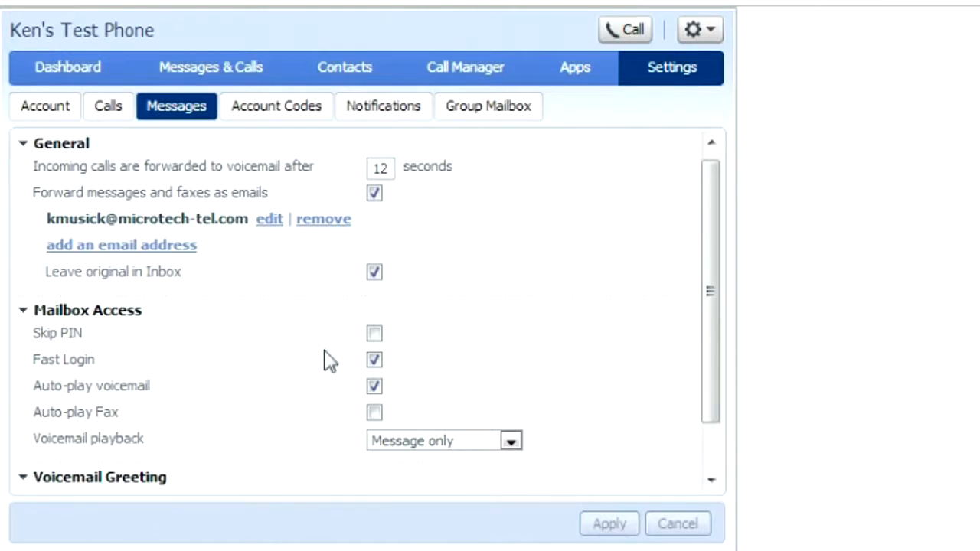
{"action": "scroll", "scroll_direction": "down", "scroll_amount": 3}
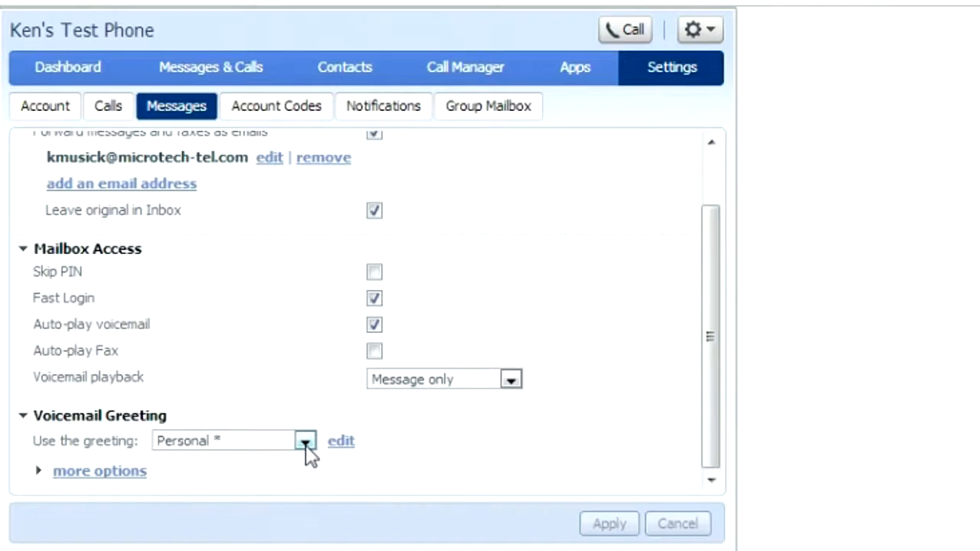
{"action": "left_click", "coordinate": [304, 441]}
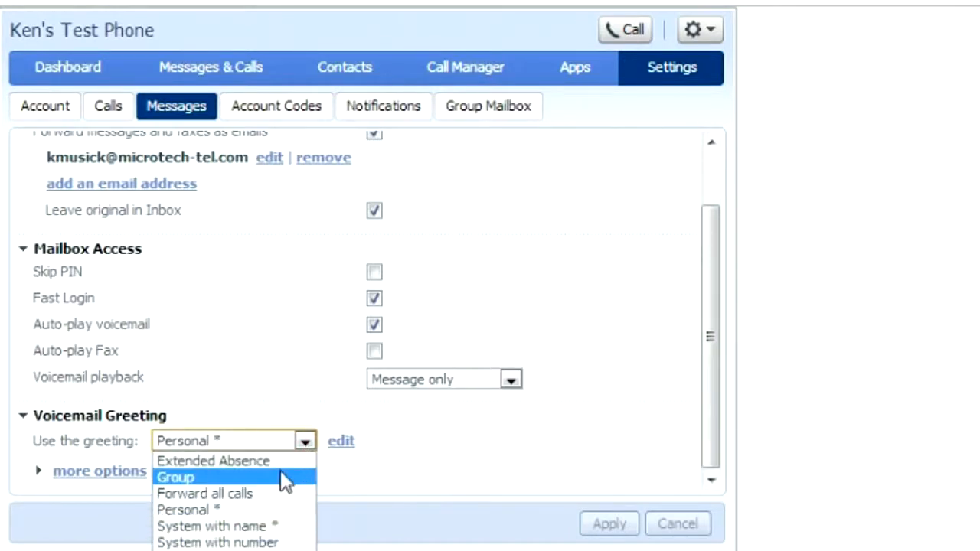
{"action": "left_click", "coordinate": [213, 460]}
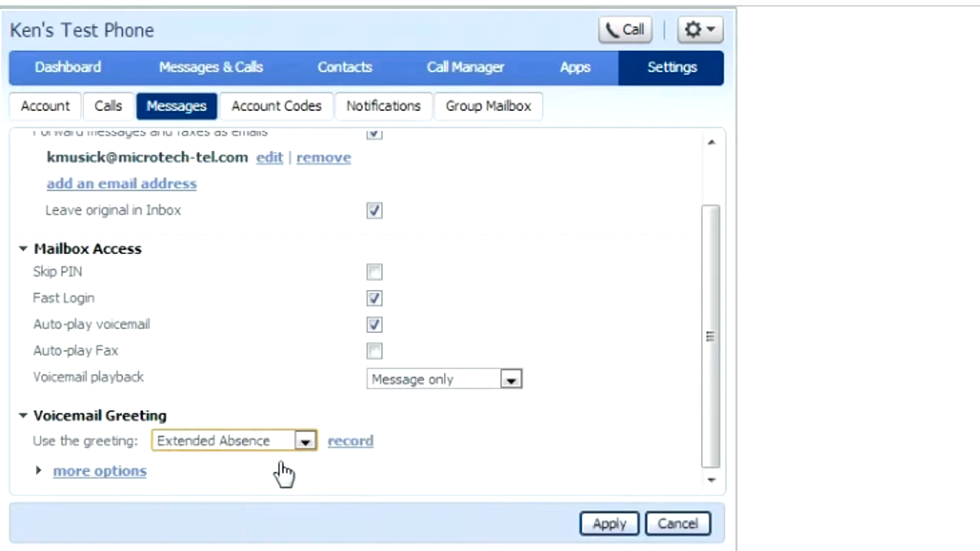
{"action": "mouse_move", "coordinate": [349, 452]}
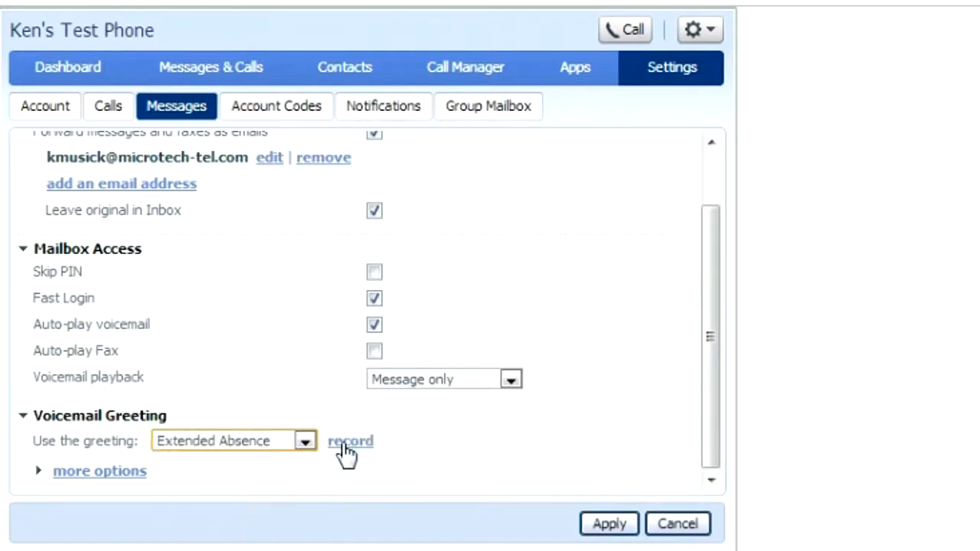
{"action": "left_click", "coordinate": [349, 441]}
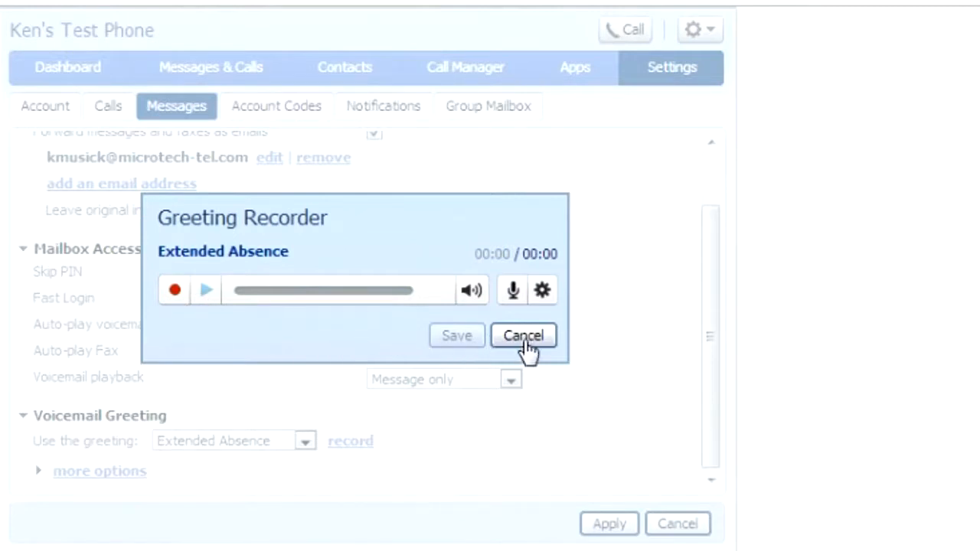
{"action": "left_click", "coordinate": [523, 335]}
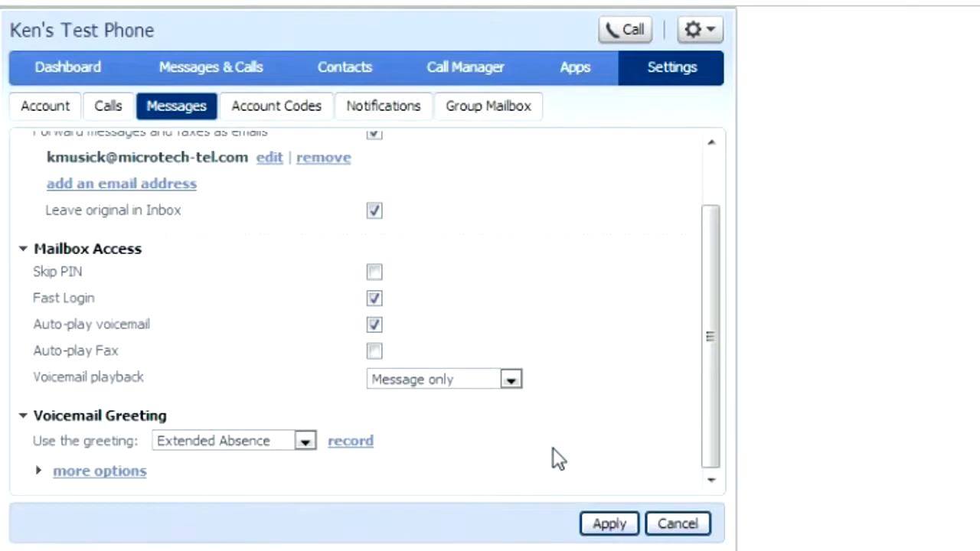
{"action": "left_click", "coordinate": [305, 441]}
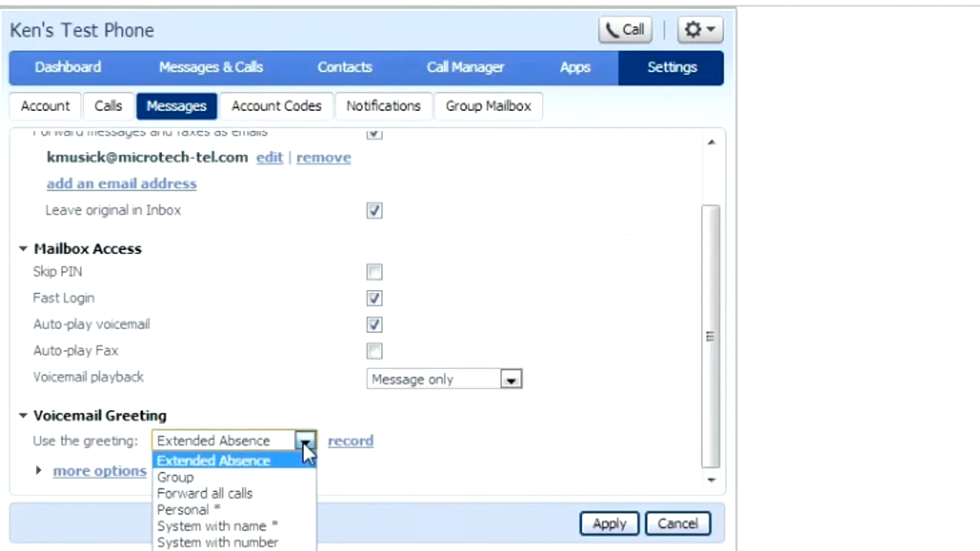
{"action": "left_click", "coordinate": [184, 510]}
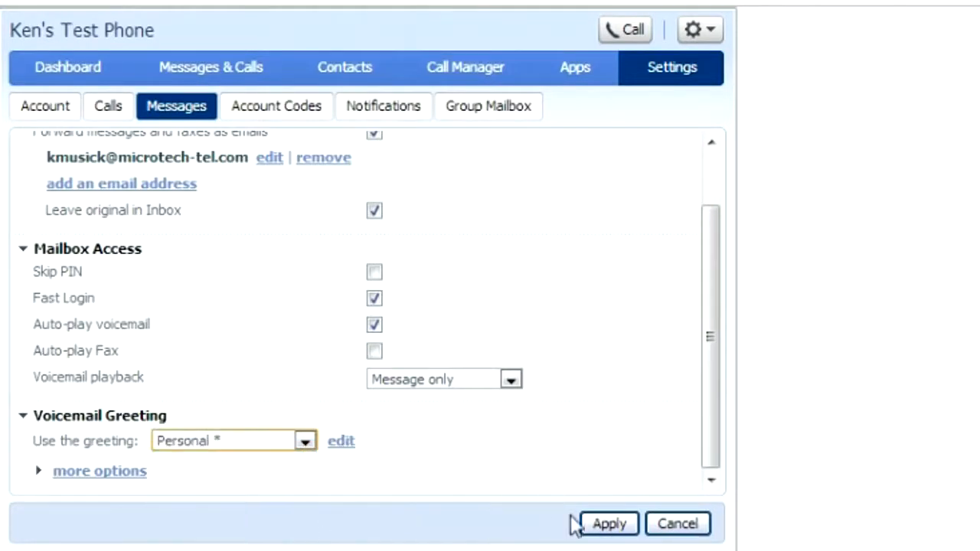
{"action": "left_click", "coordinate": [609, 524]}
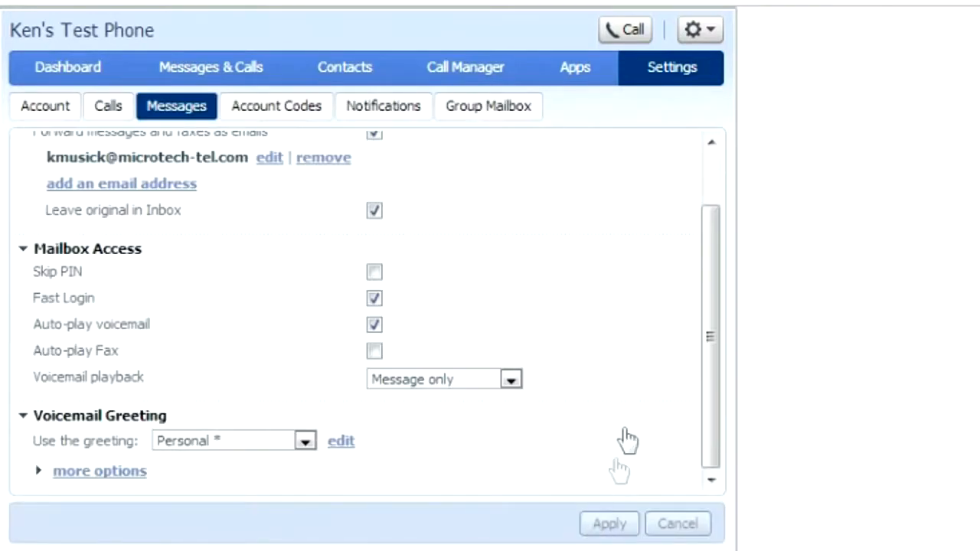
{"action": "mouse_move", "coordinate": [649, 151]}
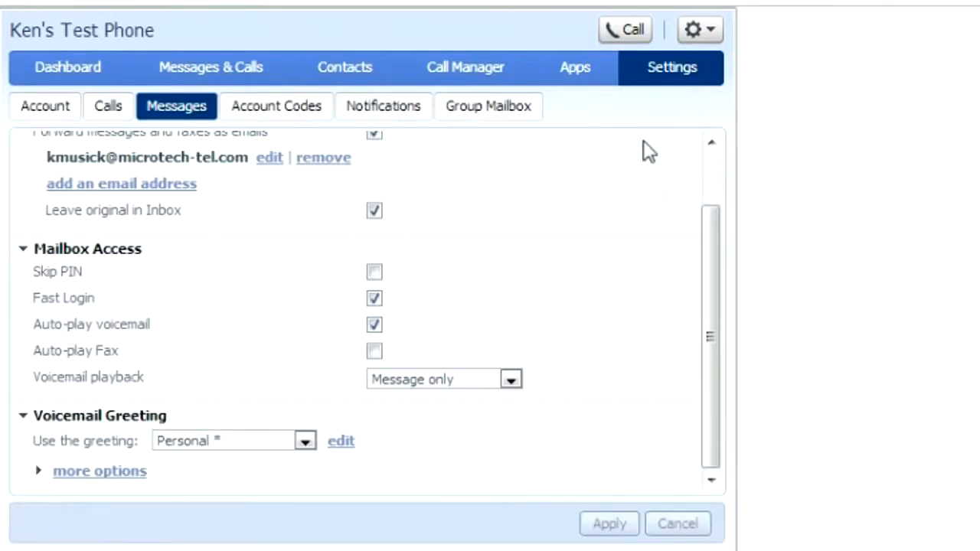
{"action": "mouse_move", "coordinate": [698, 29]}
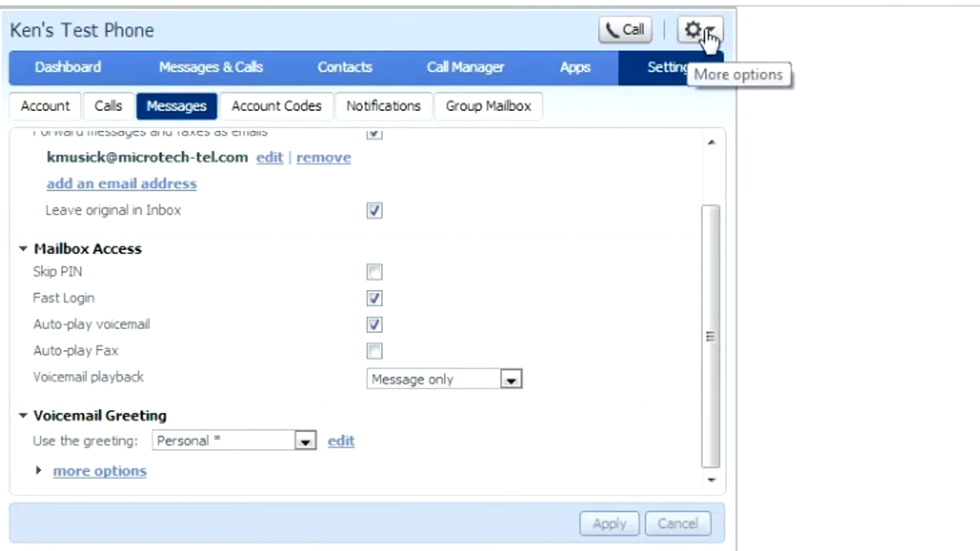
Log out from the More options menu and return to the empty login page
{"action": "left_click", "coordinate": [699, 29]}
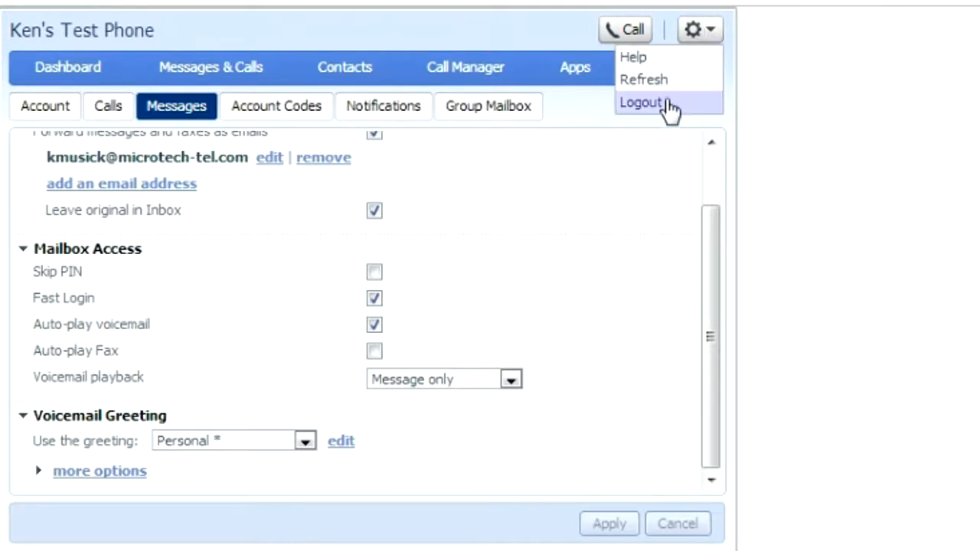
{"action": "left_click", "coordinate": [641, 101]}
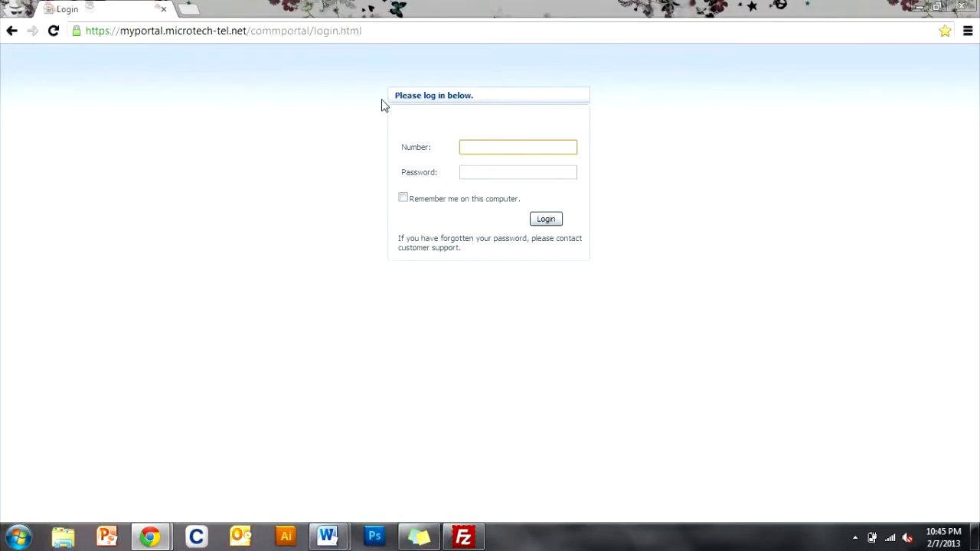
{"action": "left_click", "coordinate": [517, 147]}
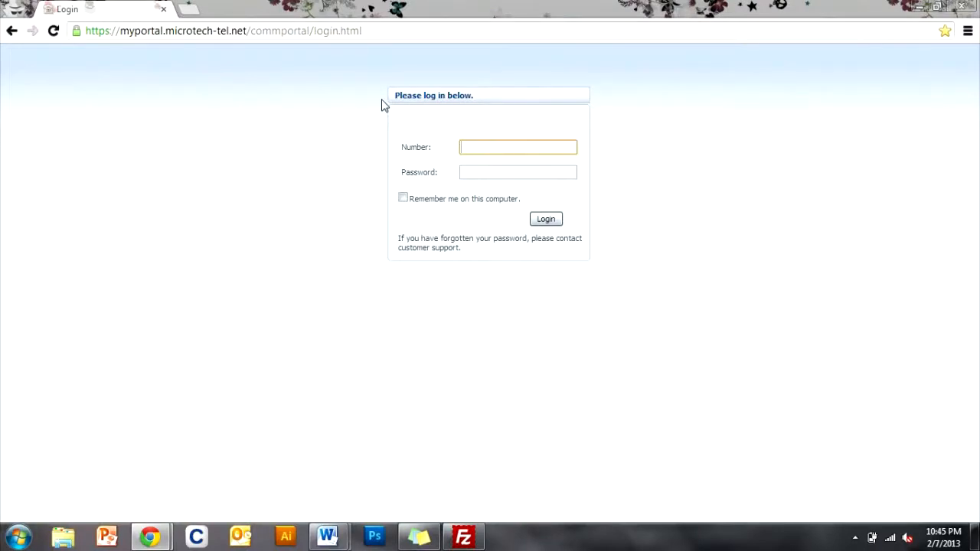